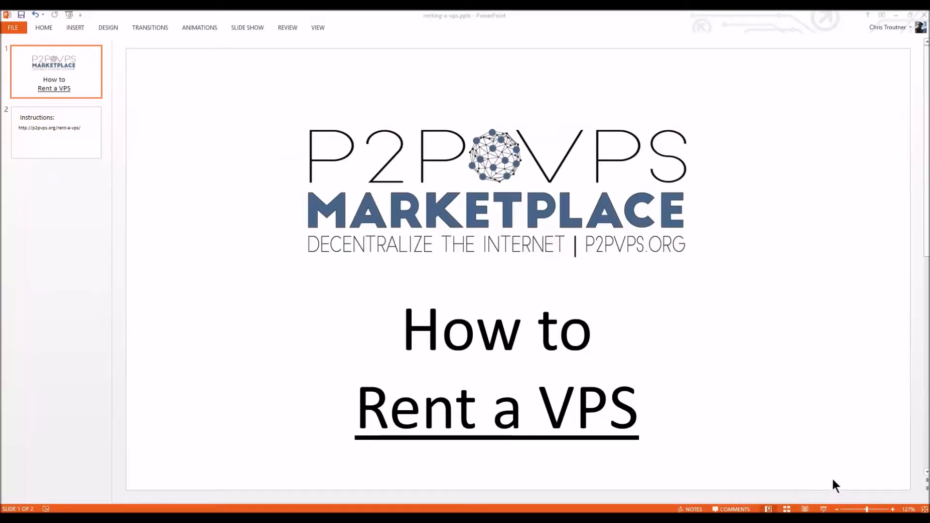
pyautogui.moveTo(743, 304)
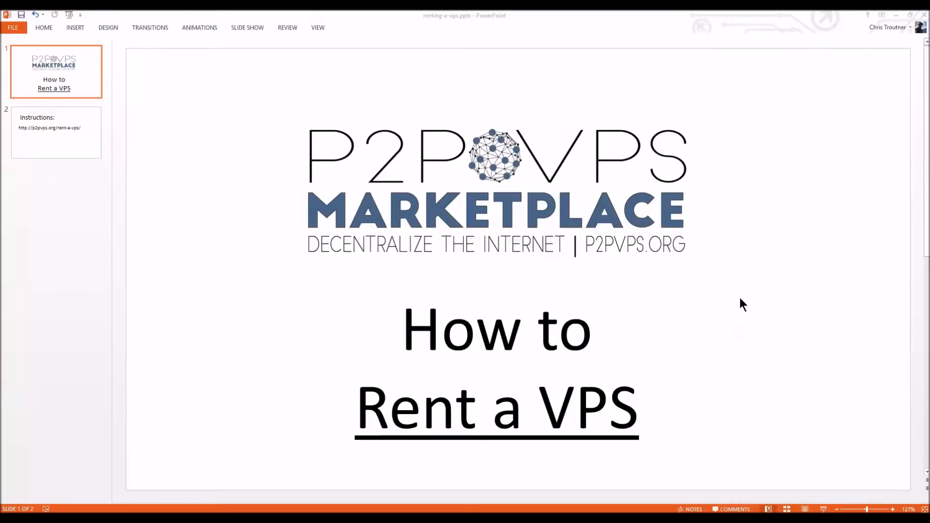
pyautogui.moveTo(750, 275)
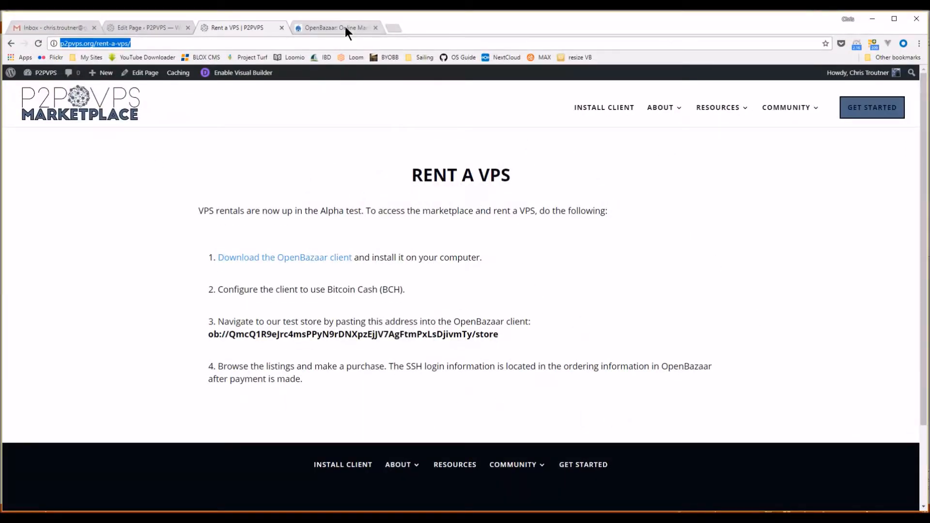
# - Switch to the OpenBazaar tab showing the openbazaar.org Windows/Mac/Linux download page
pyautogui.click(336, 27)
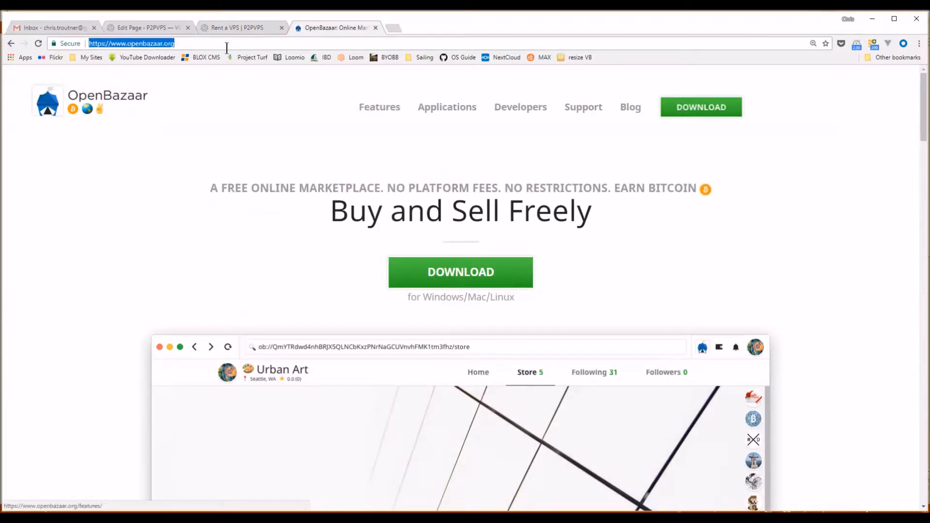
pyautogui.moveTo(512, 317)
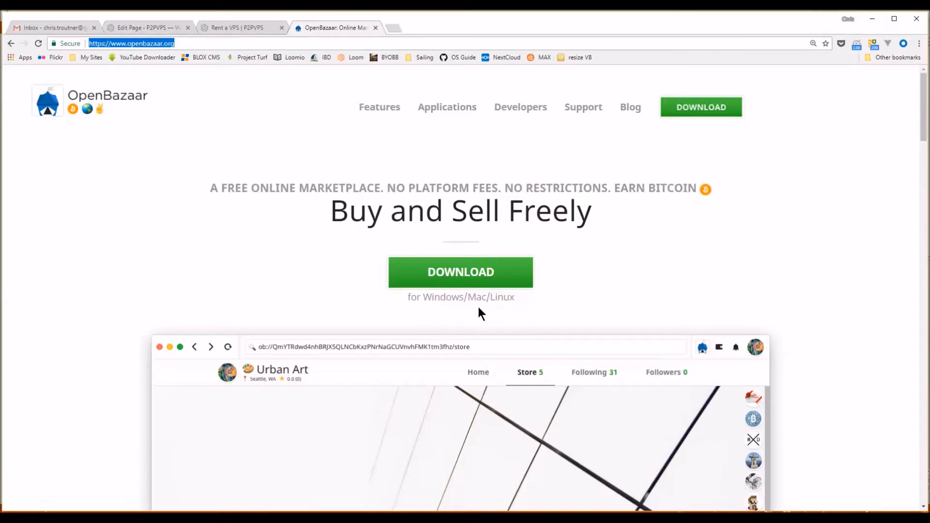
pyautogui.moveTo(483, 299)
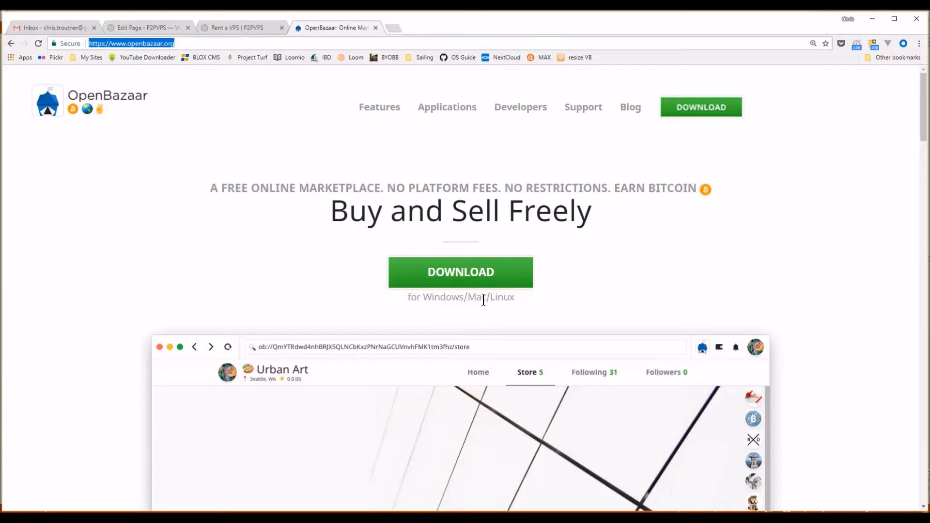
pyautogui.moveTo(493, 313)
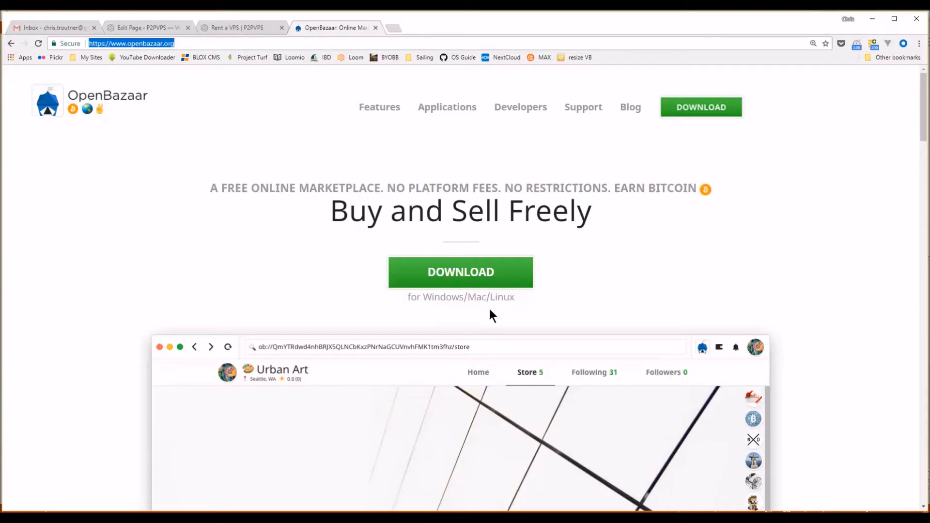
pyautogui.moveTo(490, 312)
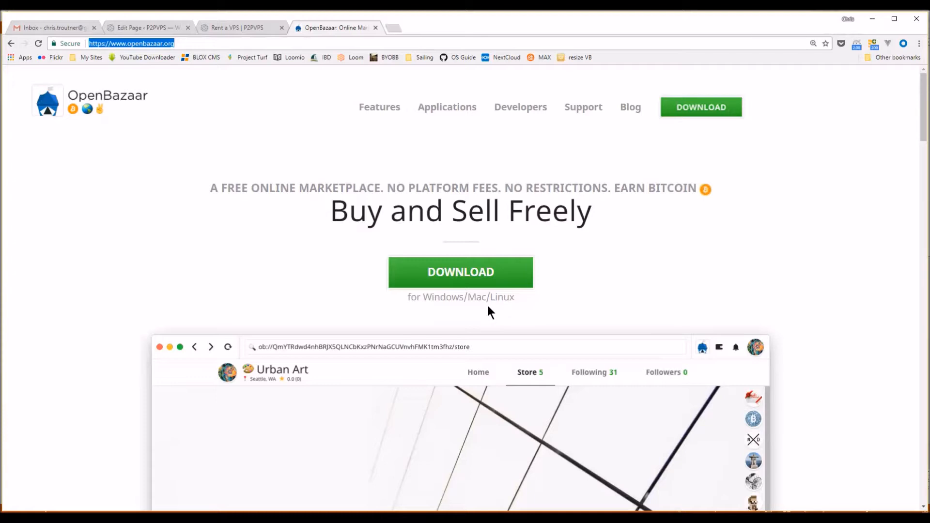
pyautogui.moveTo(503, 333)
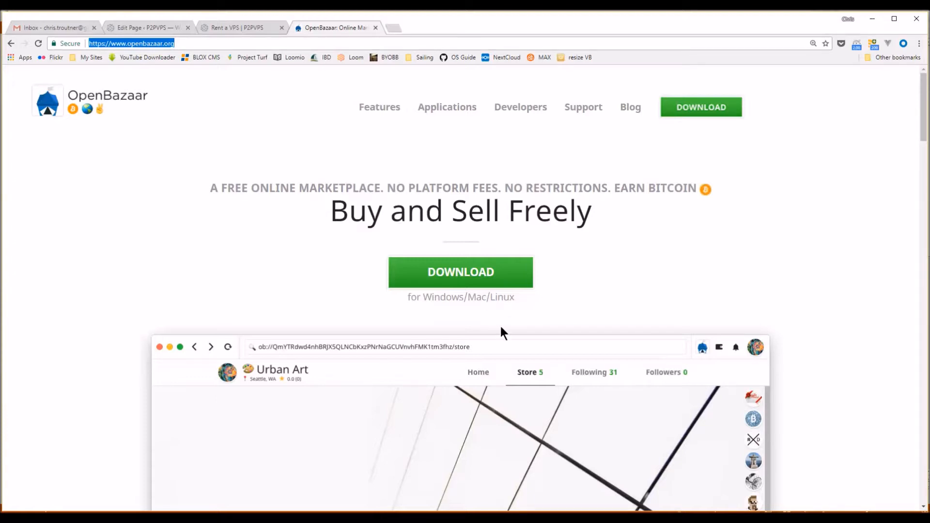
pyautogui.moveTo(492, 319)
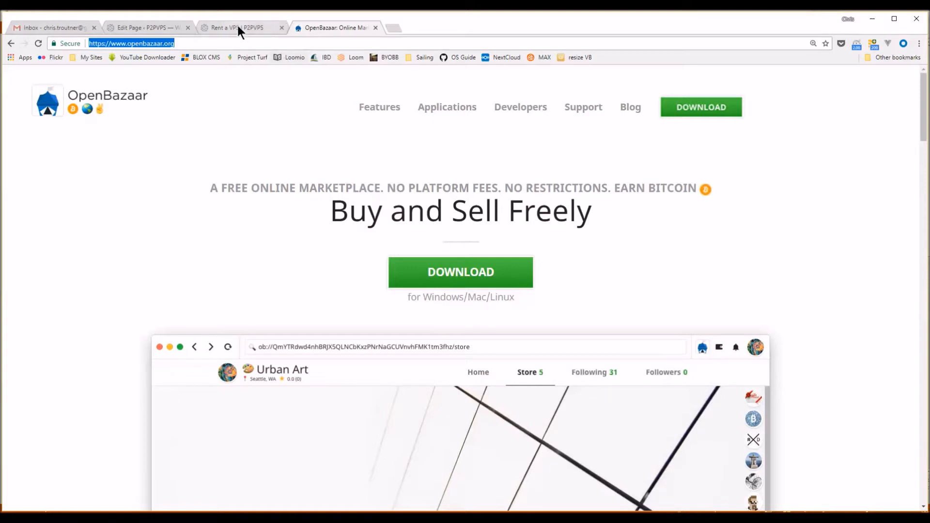
# - Return to the Rent a VPS tab and select the test store's ob:// address
pyautogui.click(241, 27)
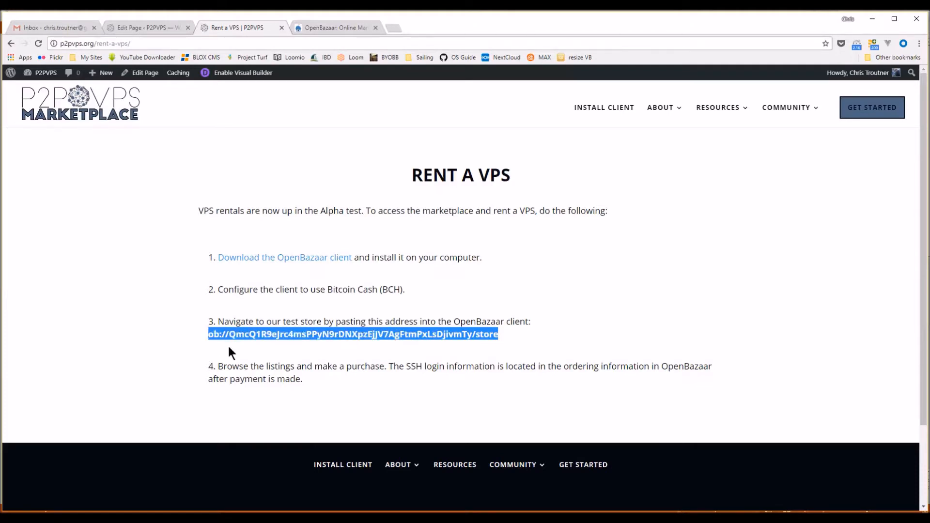
pyautogui.moveTo(401, 349)
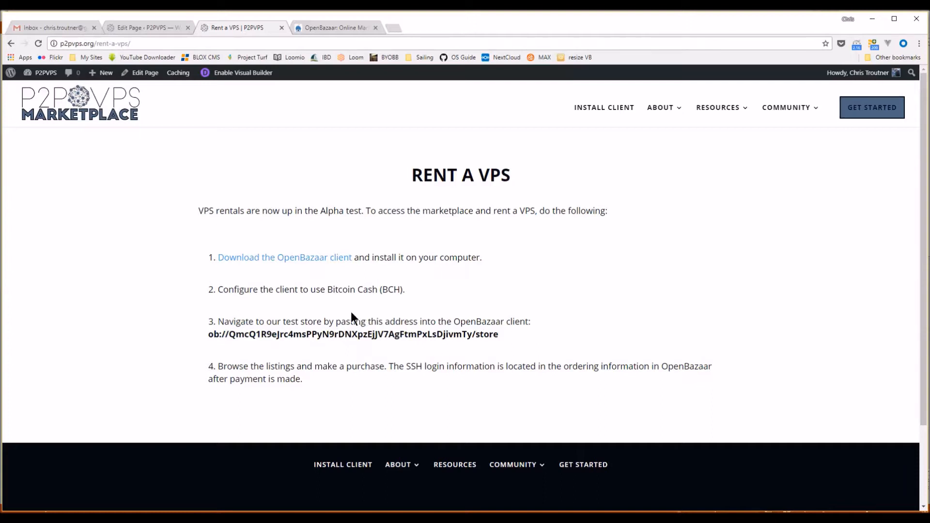
pyautogui.doubleClick(211, 334)
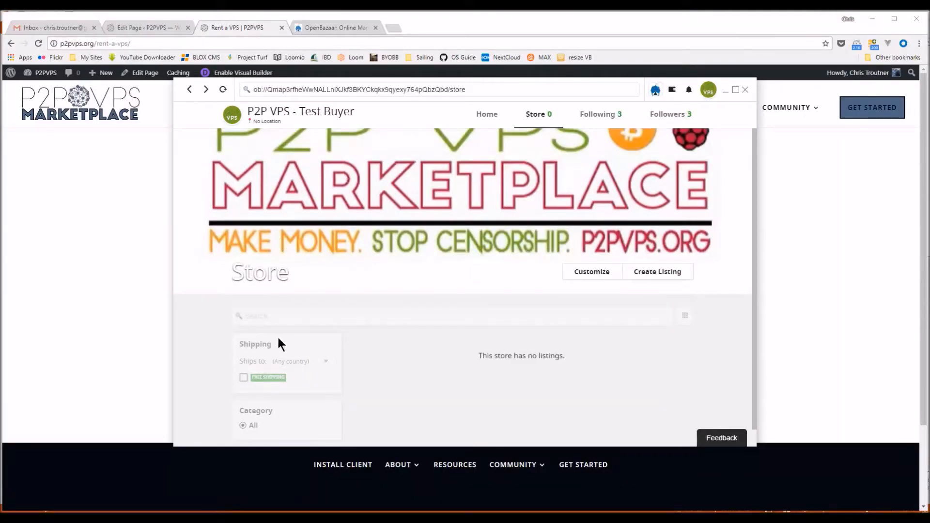
pyautogui.moveTo(273, 214)
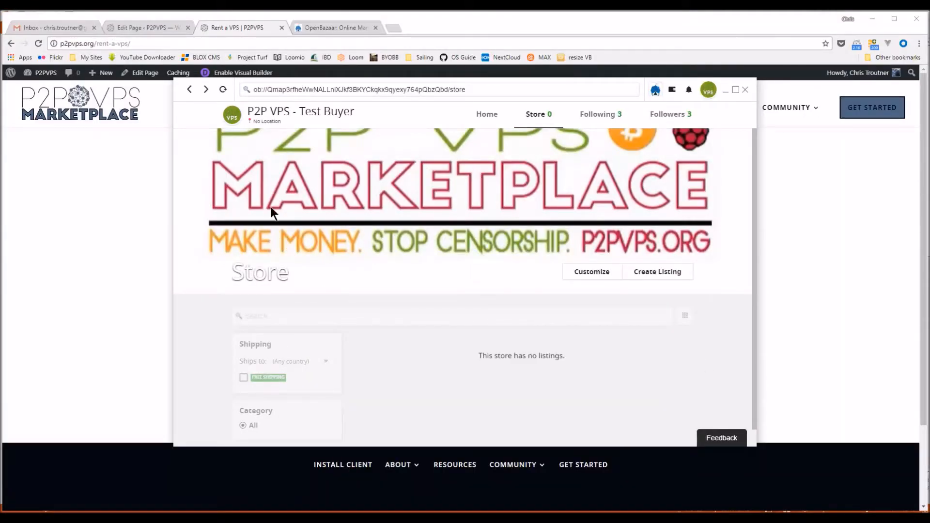
pyautogui.moveTo(674, 90)
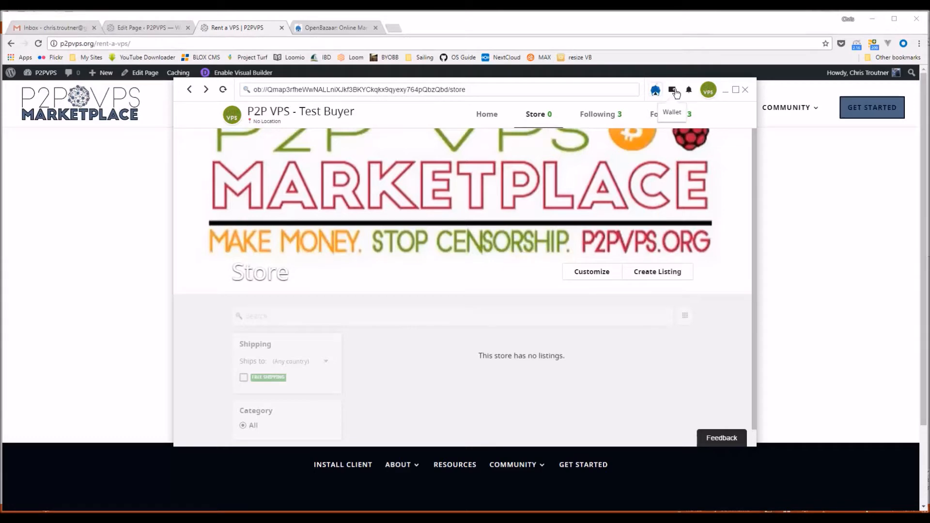
# - Open the Bitcoin Cash wallet and show its Receive Money QR code and address
pyautogui.click(672, 90)
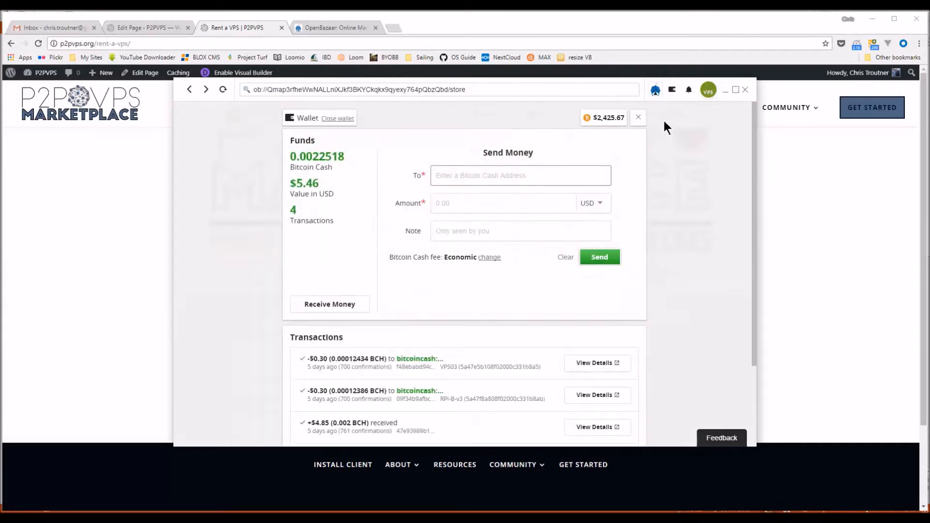
pyautogui.moveTo(353, 304)
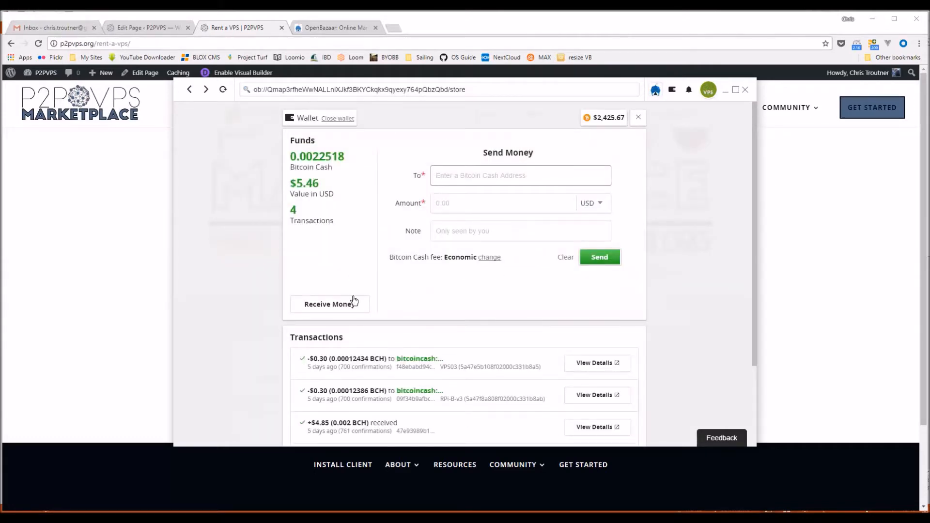
pyautogui.click(330, 303)
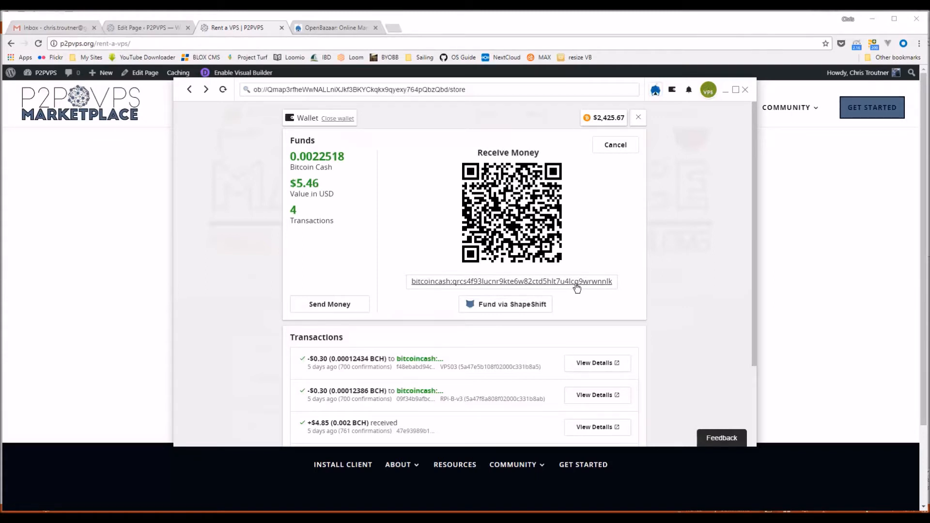
pyautogui.moveTo(480, 289)
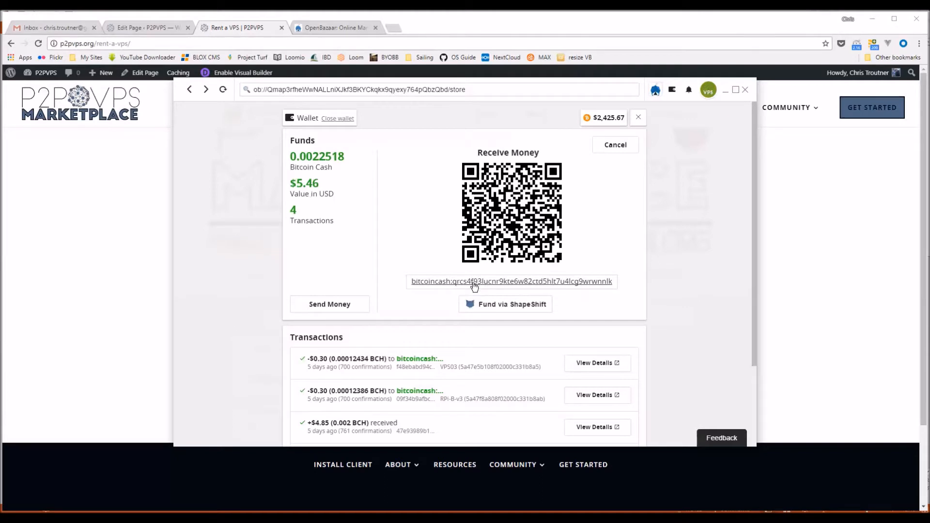
pyautogui.moveTo(624, 256)
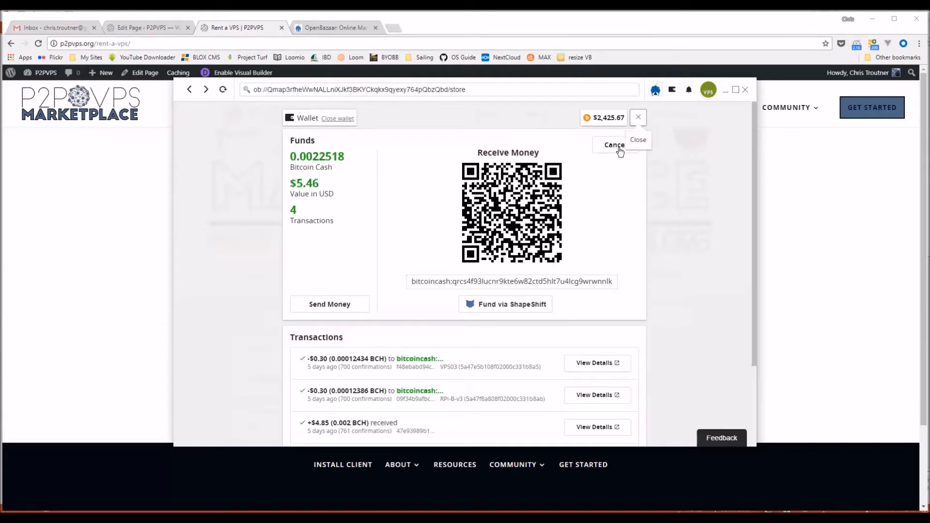
pyautogui.moveTo(232, 274)
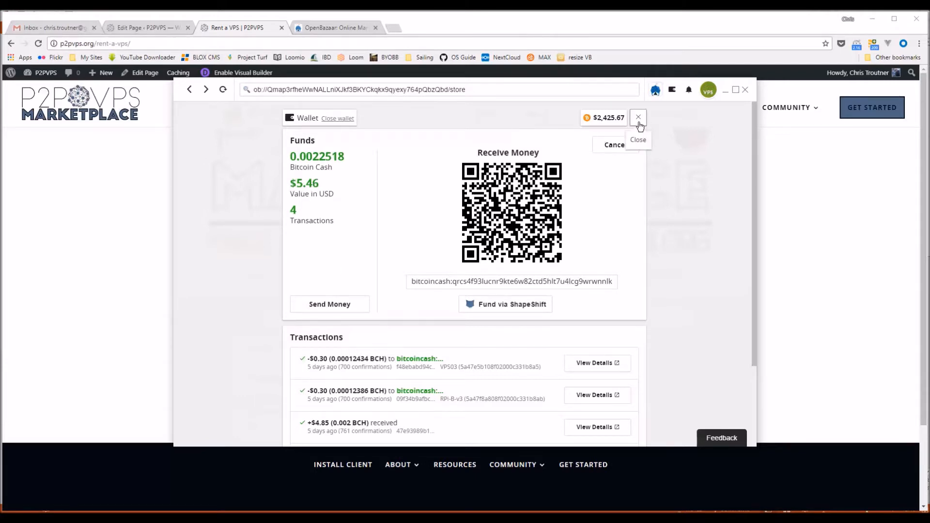
# - Close the wallet and scroll through the P2P VPS - Test store's four $0.30 listings
pyautogui.click(638, 117)
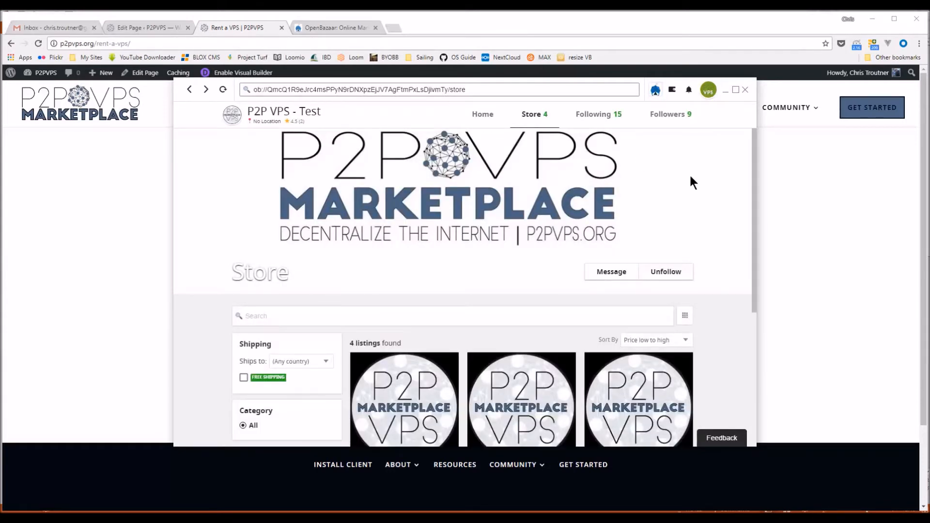
pyautogui.scroll(-3)
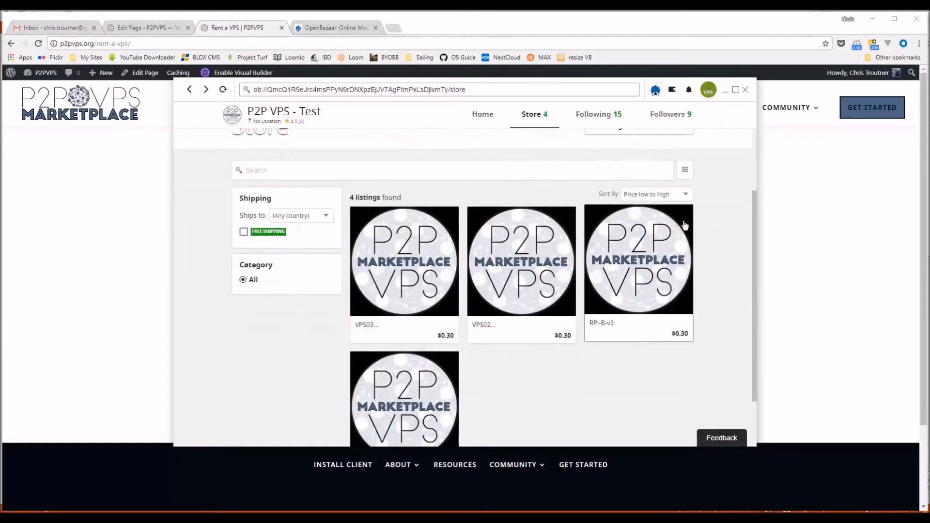
pyautogui.scroll(-3)
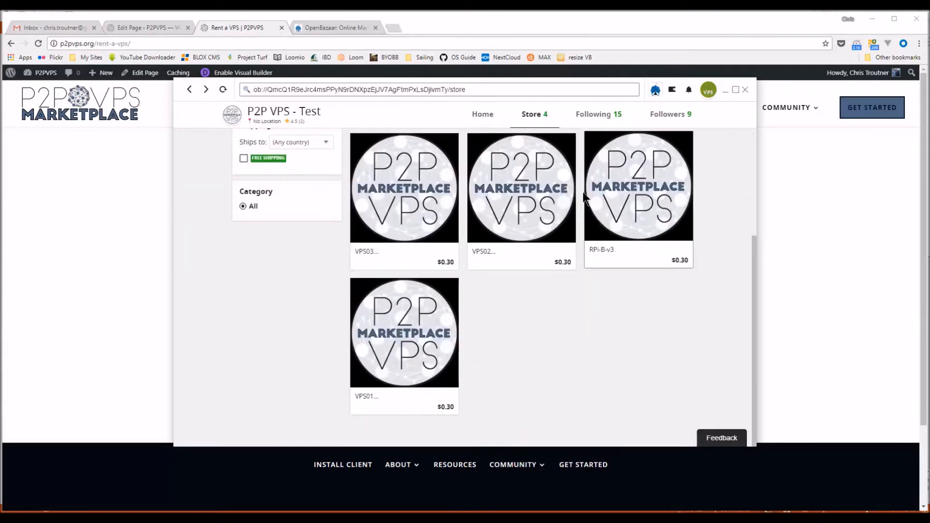
pyautogui.moveTo(616, 218)
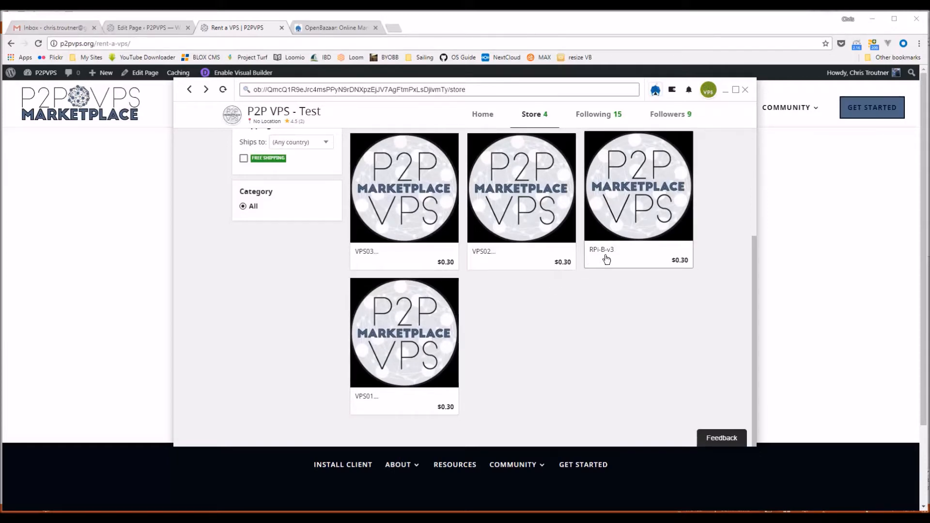
pyautogui.moveTo(601, 250)
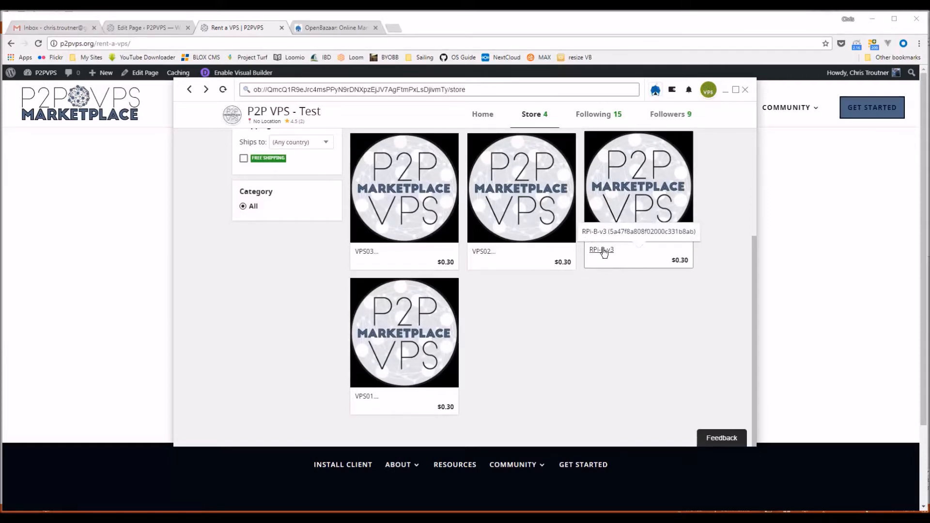
pyautogui.moveTo(590, 223)
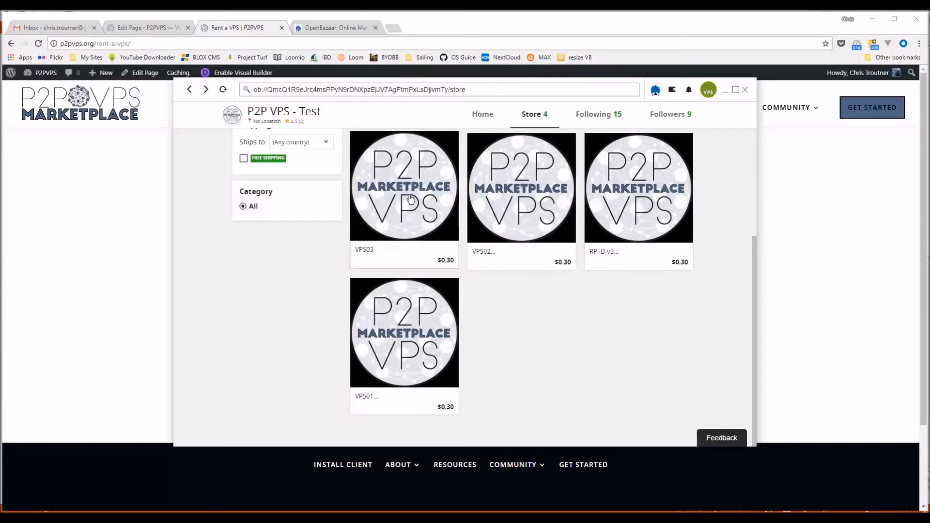
# - Open the VPS03 listing and scroll down to read its Ubuntu VPS description
pyautogui.click(404, 187)
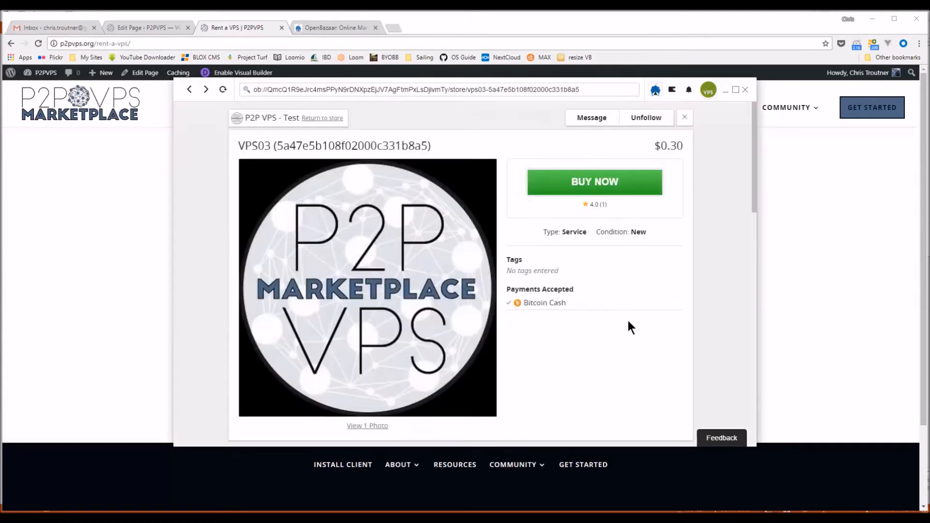
pyautogui.scroll(-3)
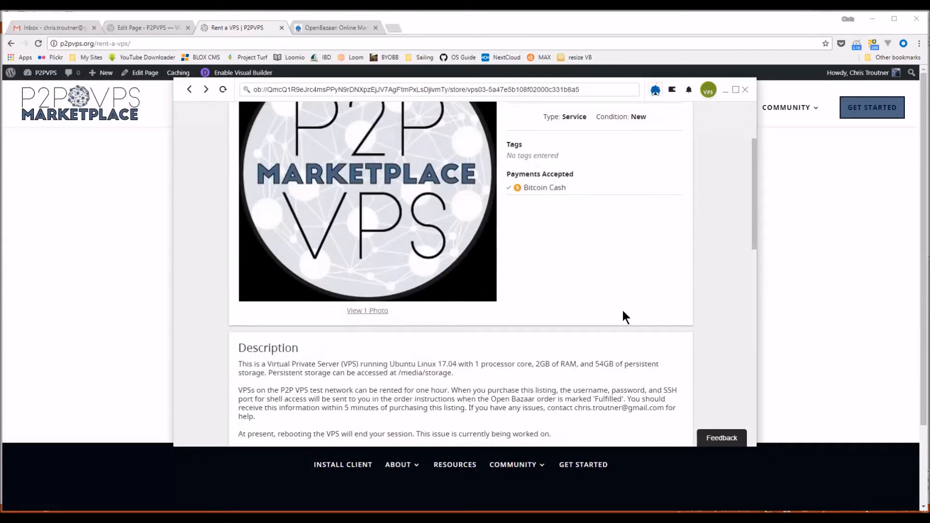
pyautogui.scroll(-3)
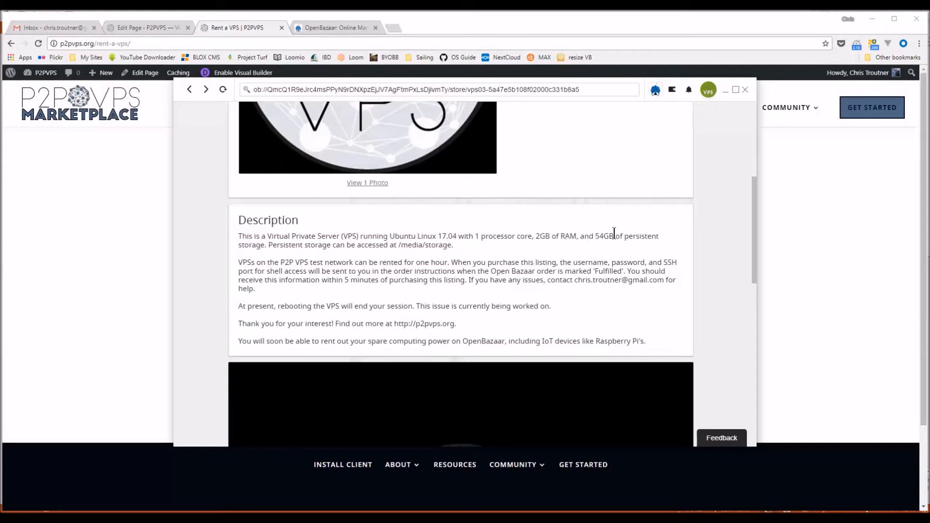
pyautogui.moveTo(349, 262)
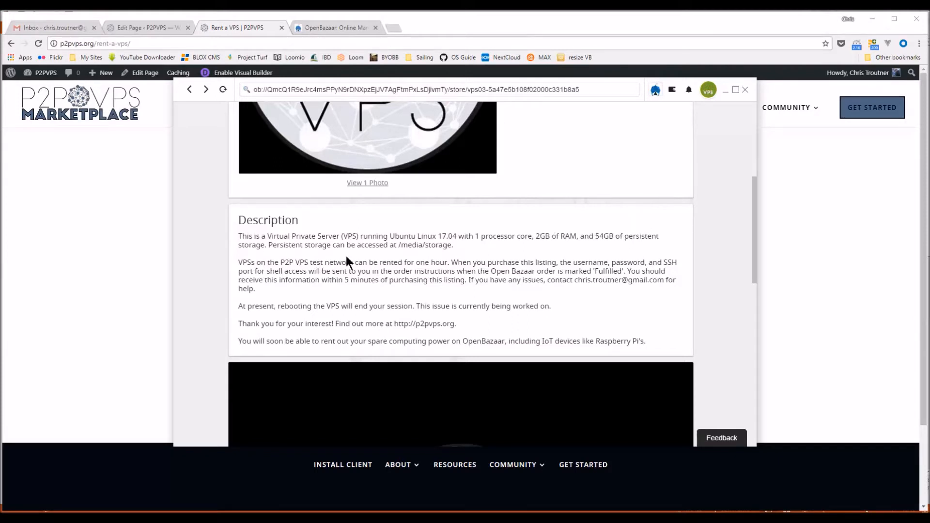
pyautogui.moveTo(635, 333)
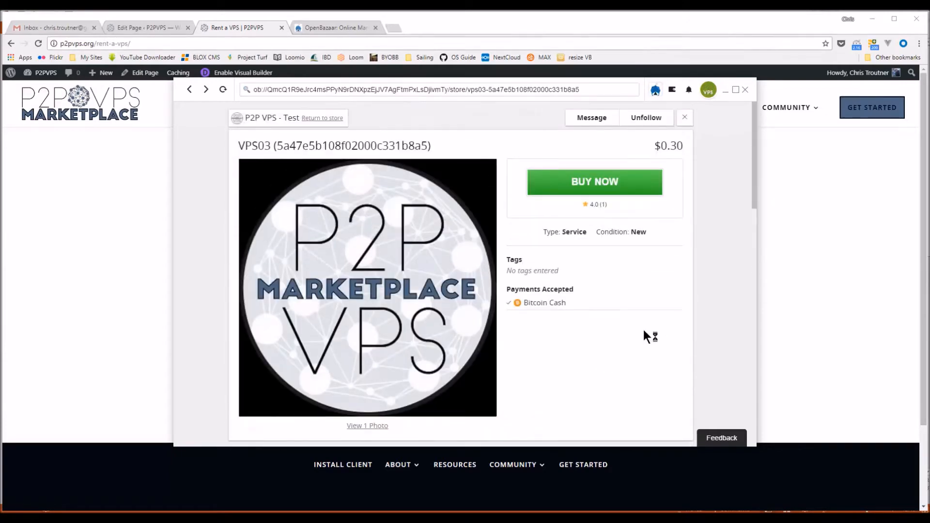
pyautogui.moveTo(722, 208)
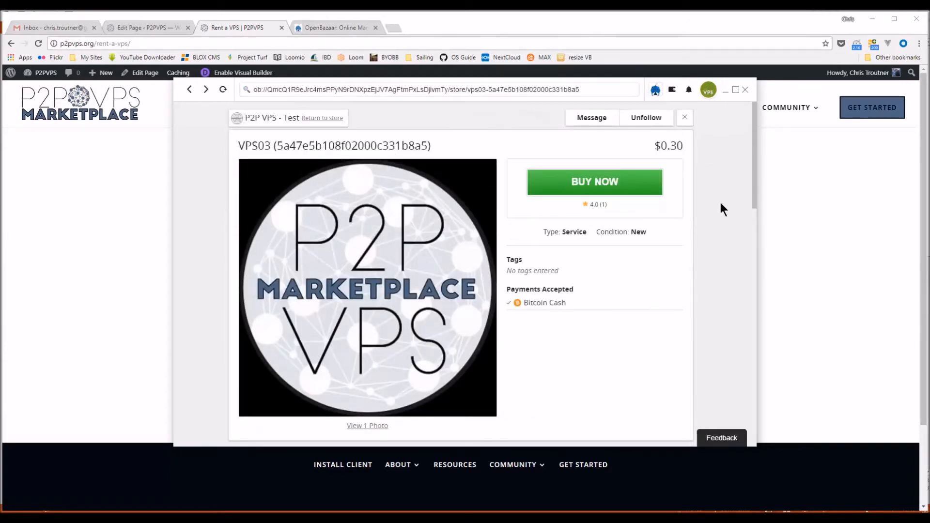
pyautogui.moveTo(489, 151)
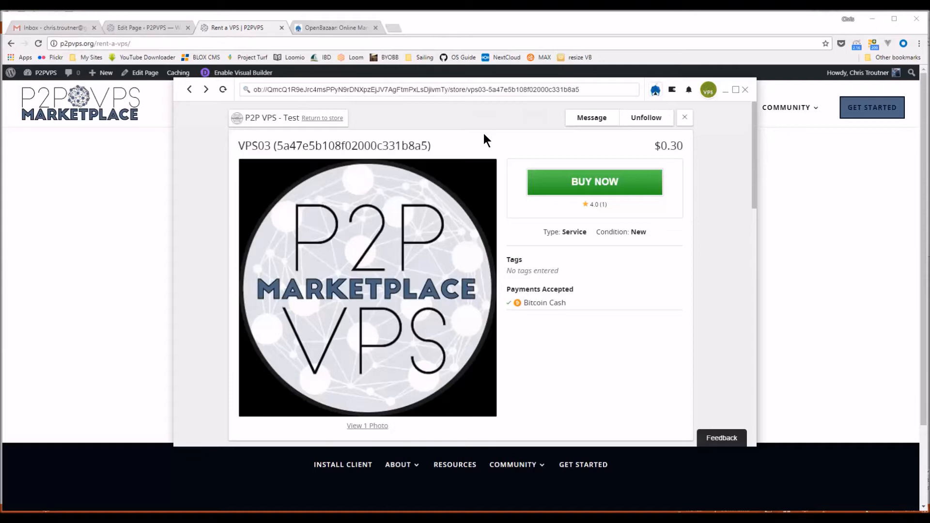
pyautogui.moveTo(454, 145)
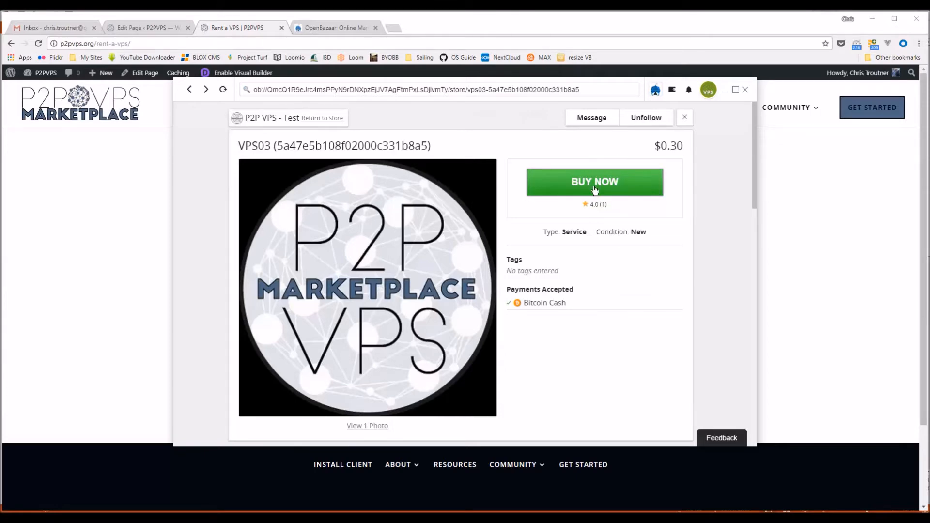
# - Buy VPS03 for $0.30, paying from the Bitcoin Cash wallet and confirming the network fee
pyautogui.click(594, 182)
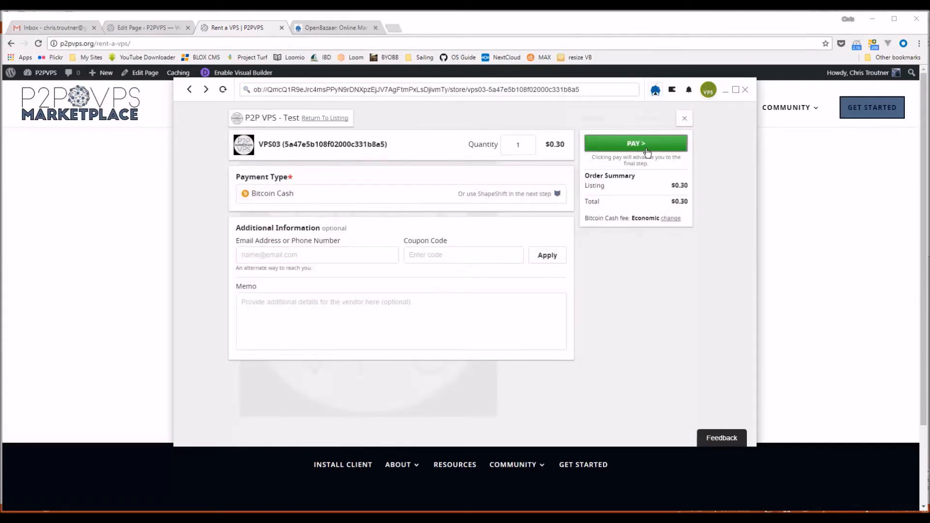
pyautogui.click(635, 143)
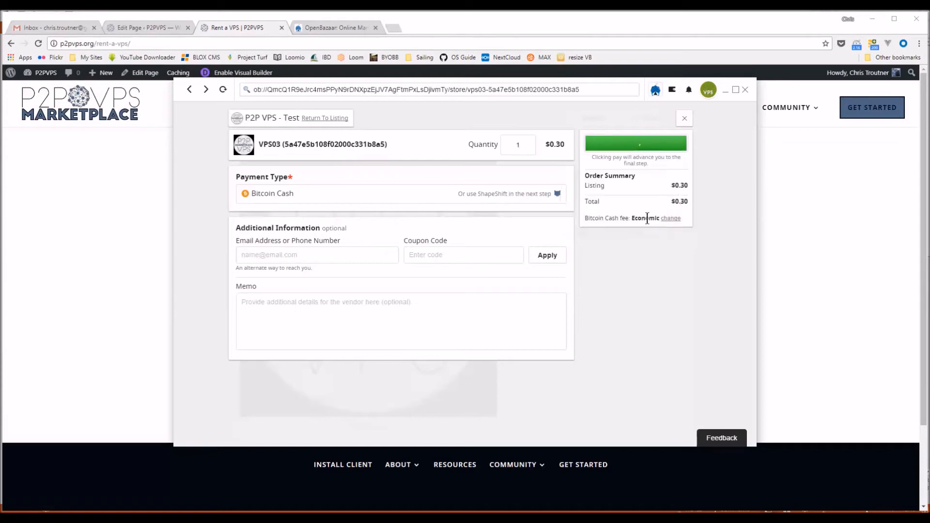
pyautogui.click(635, 144)
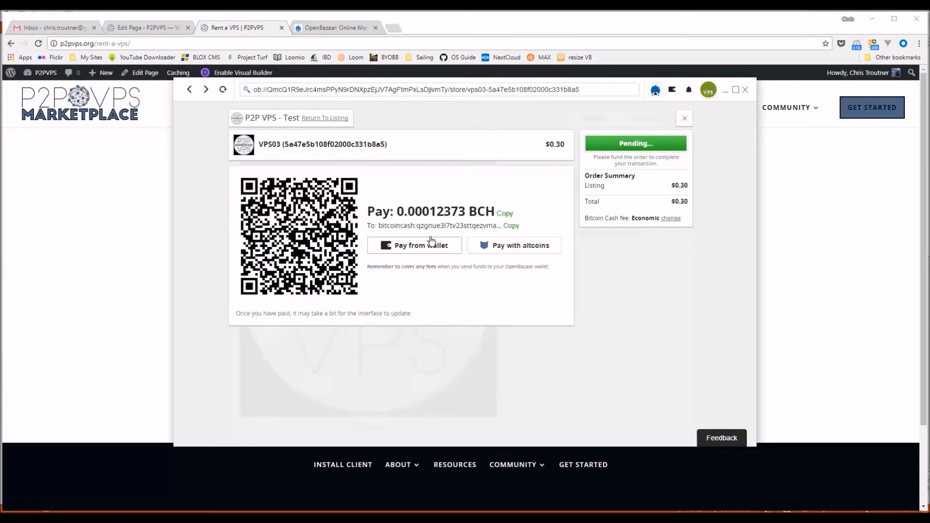
pyautogui.click(414, 245)
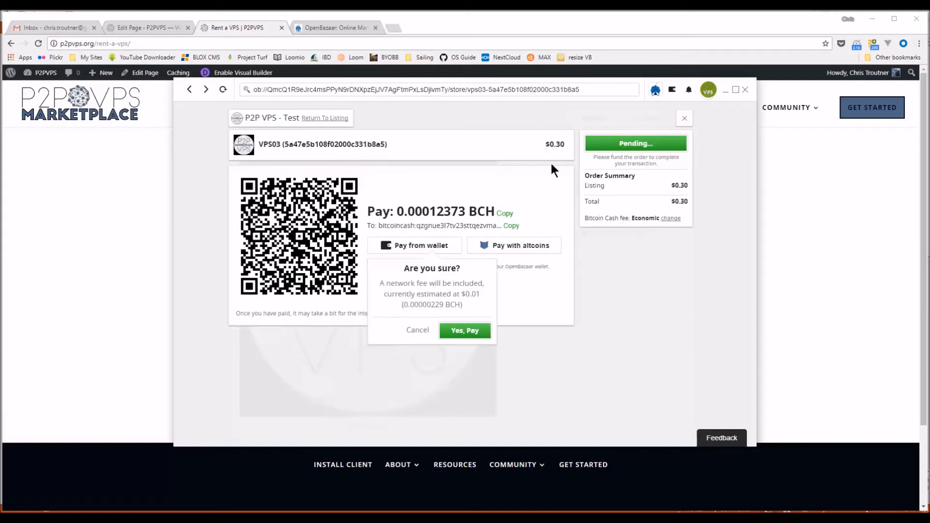
pyautogui.moveTo(541, 149)
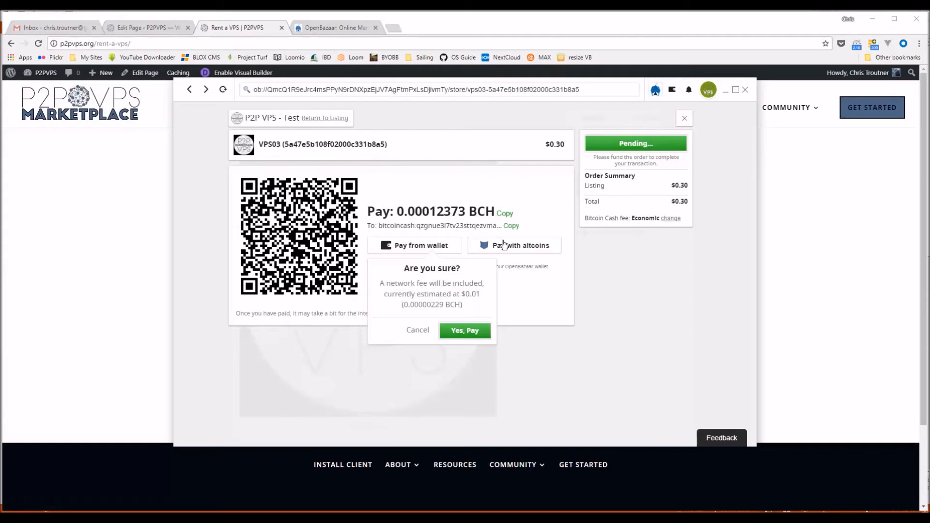
pyautogui.click(464, 330)
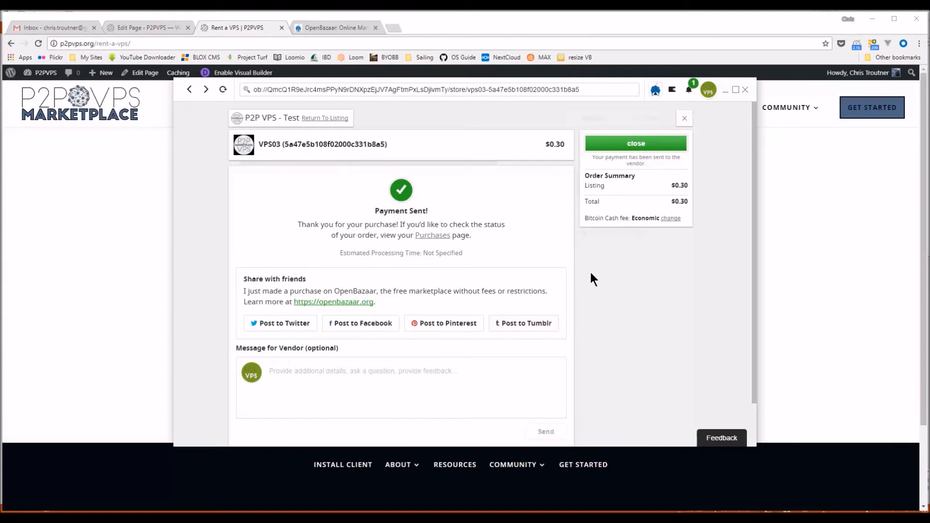
pyautogui.moveTo(653, 160)
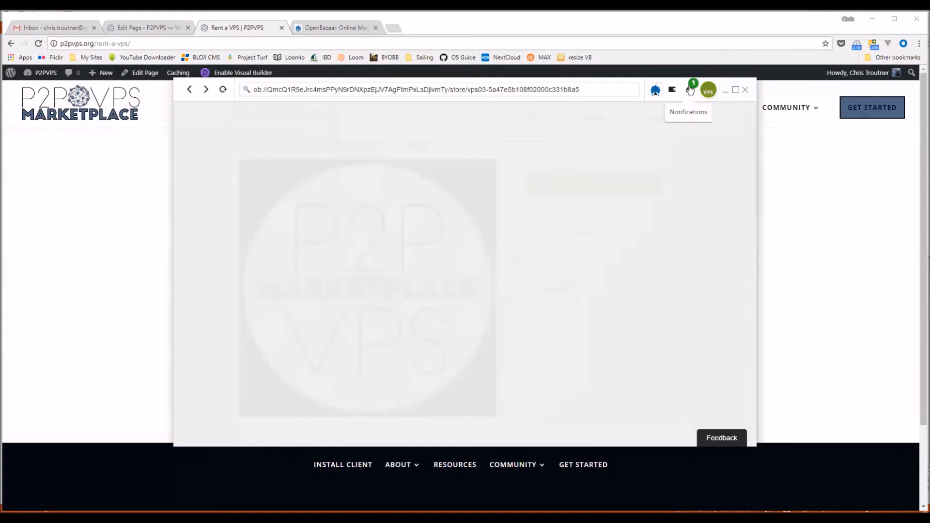
# - Open the notification to check the VPS03 order's payment and vendor acceptance status
pyautogui.click(689, 90)
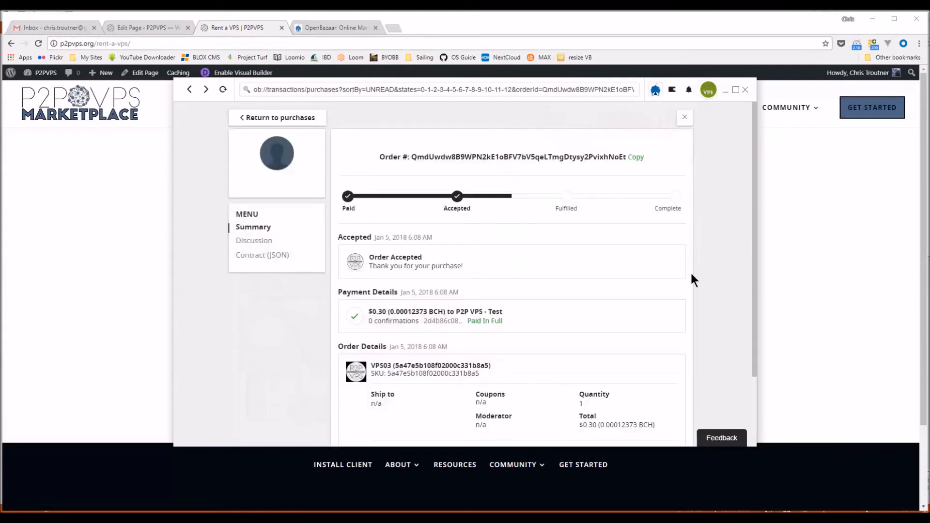
pyautogui.moveTo(480, 181)
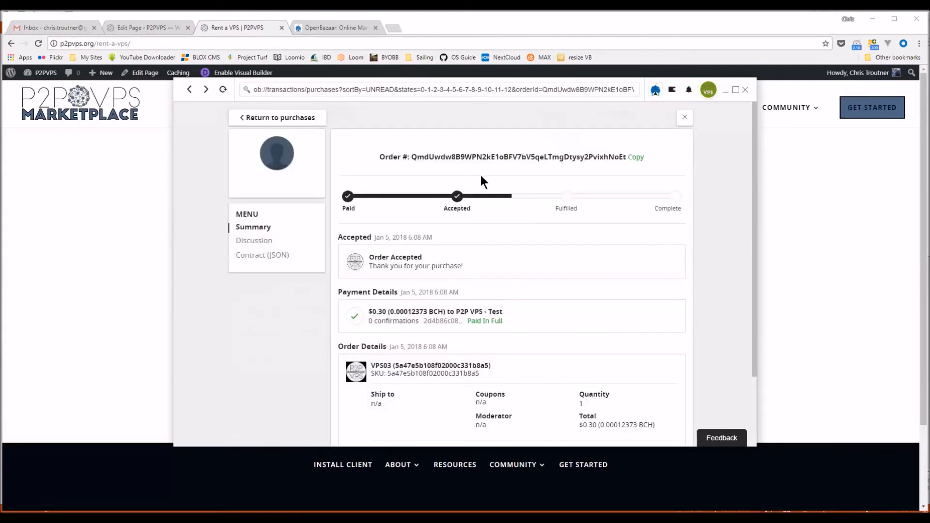
pyautogui.moveTo(475, 175)
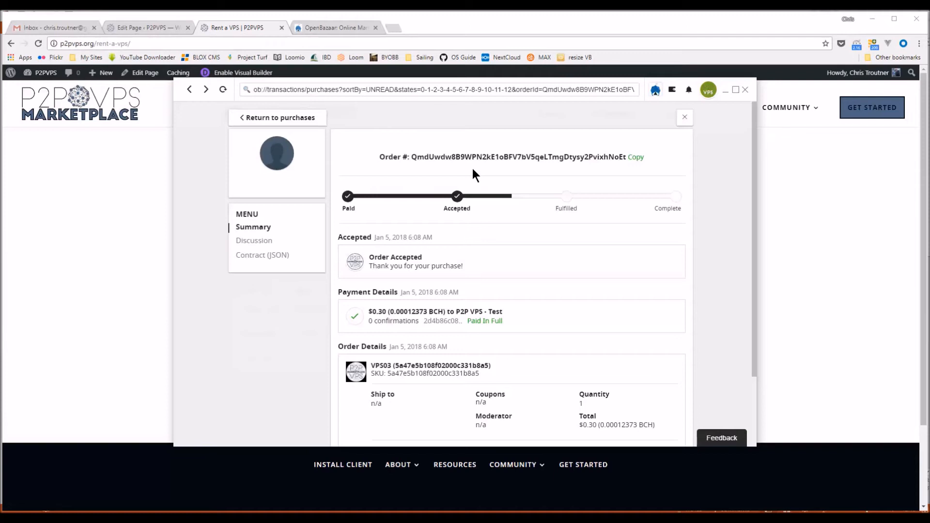
pyautogui.moveTo(699, 163)
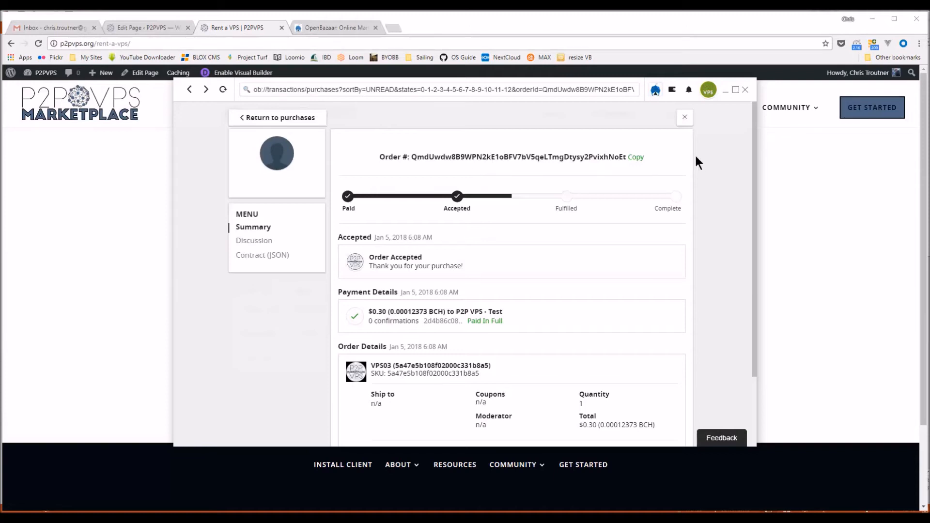
pyautogui.moveTo(568, 153)
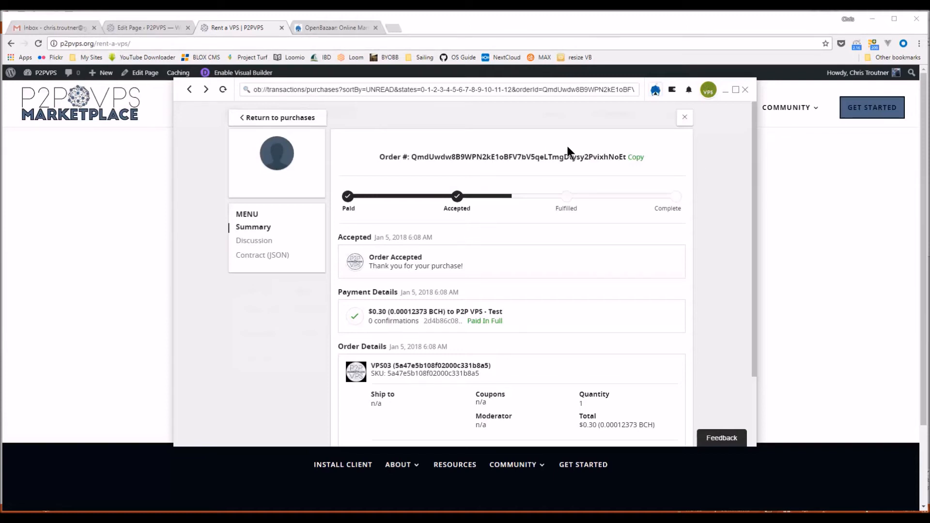
pyautogui.moveTo(563, 207)
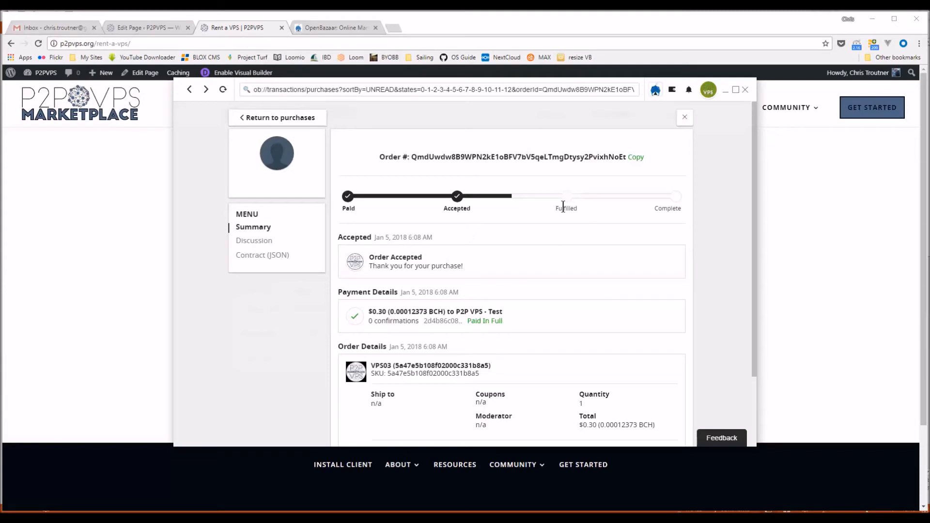
pyautogui.moveTo(689, 90)
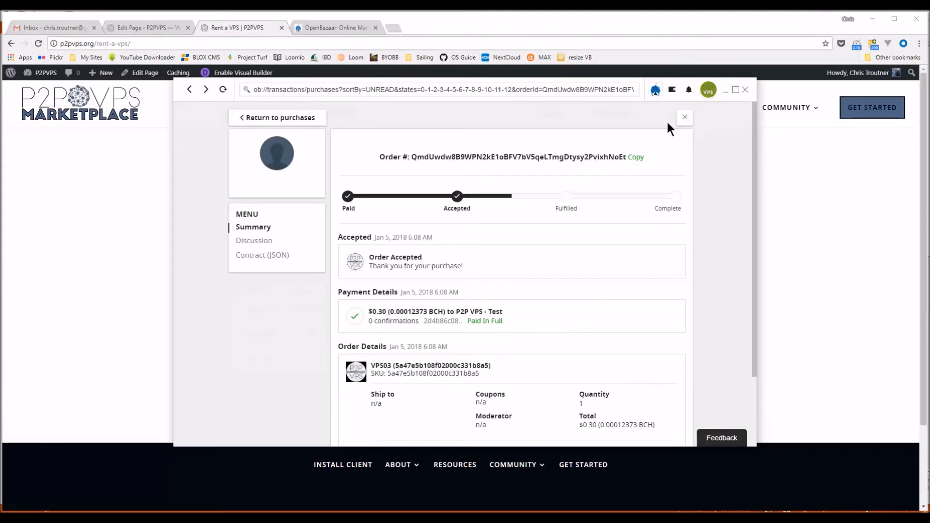
pyautogui.moveTo(541, 224)
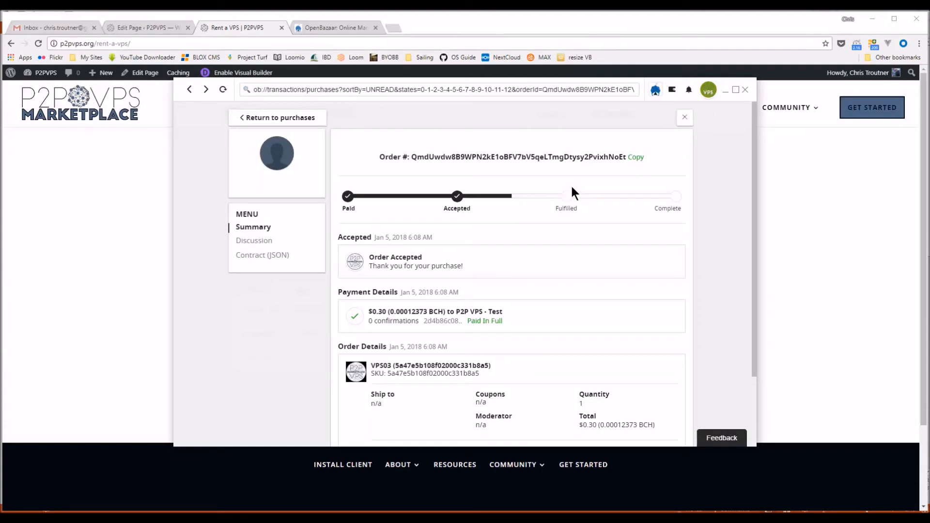
pyautogui.moveTo(579, 254)
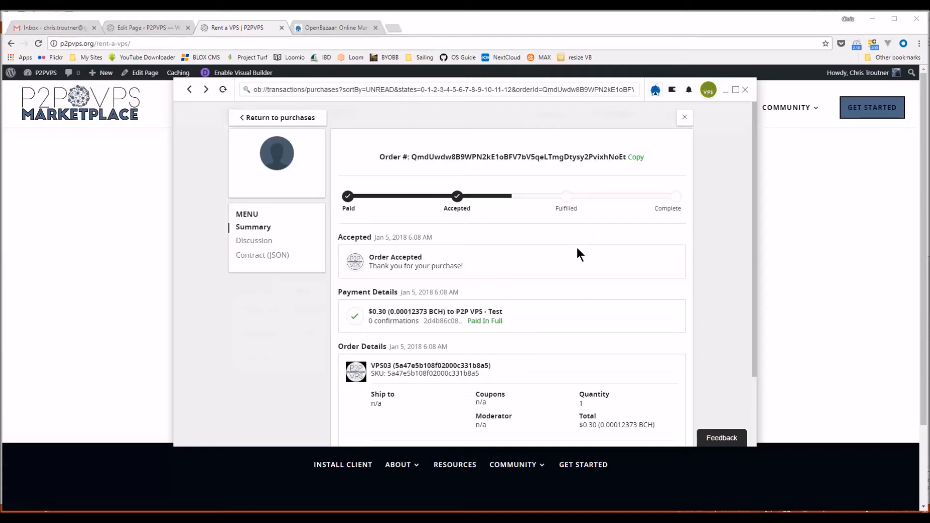
pyautogui.moveTo(378, 220)
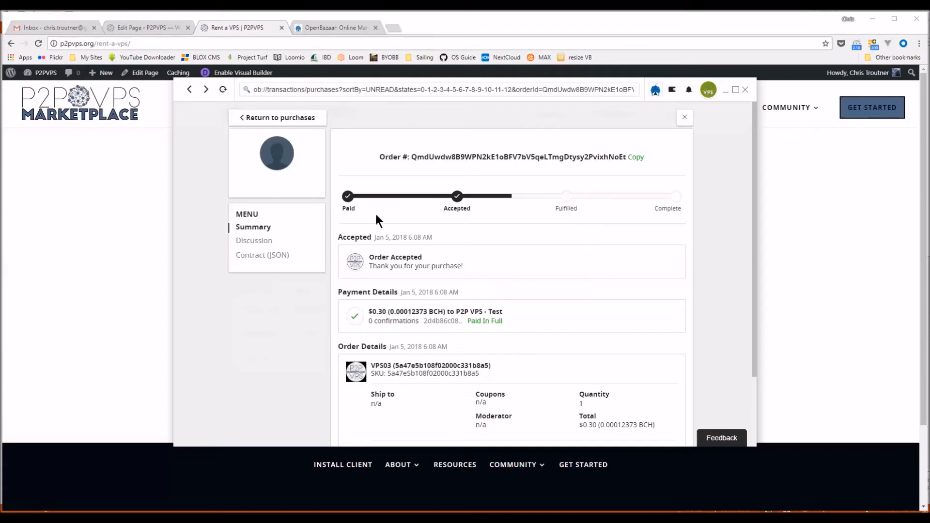
pyautogui.moveTo(645, 292)
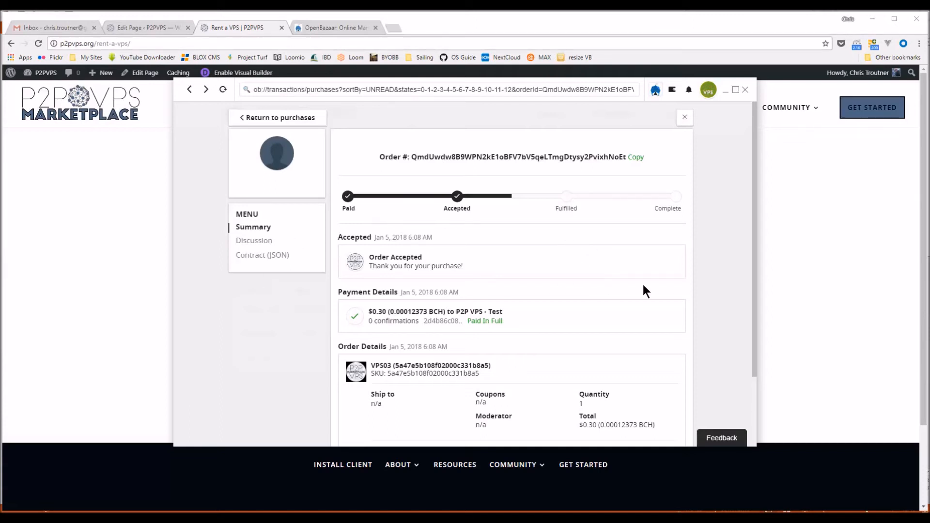
pyautogui.moveTo(507, 256)
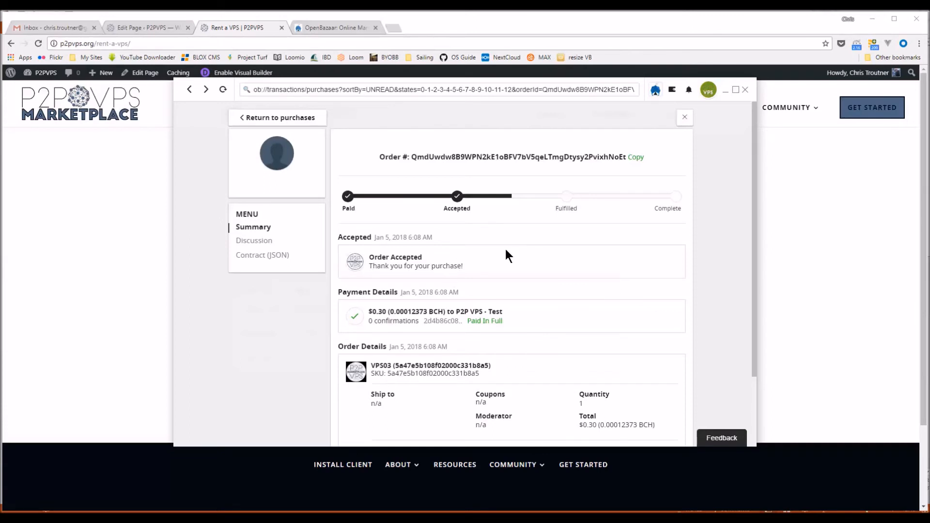
pyautogui.moveTo(356, 289)
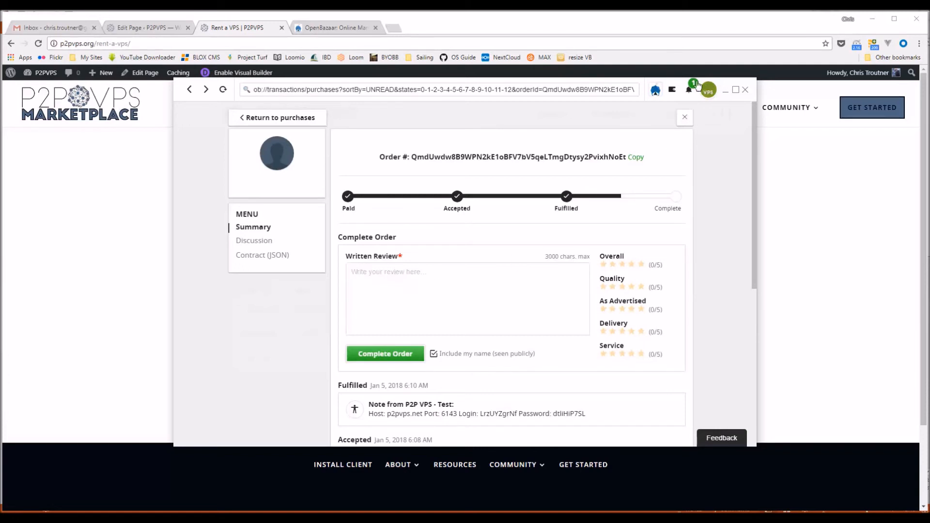
# - Open the order notification and scroll to the seller's fulfilment note with connection details
pyautogui.click(689, 90)
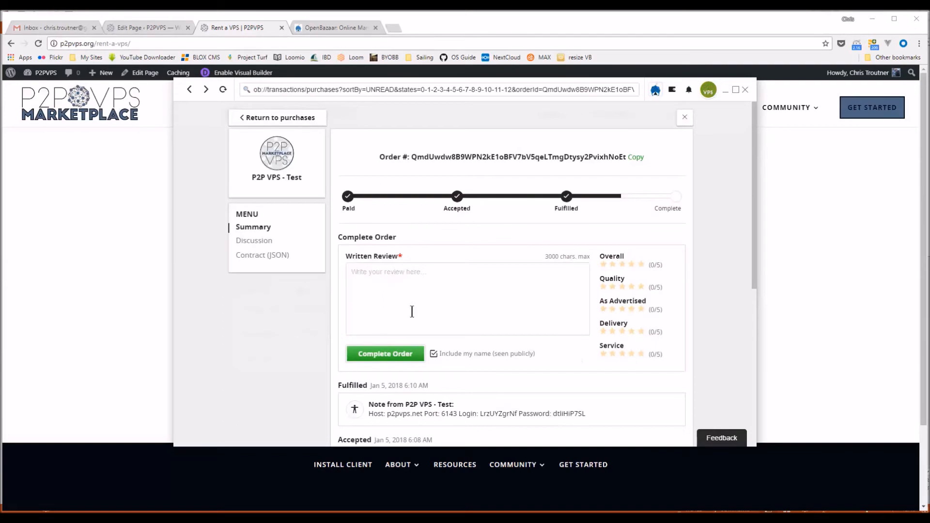
pyautogui.scroll(-3)
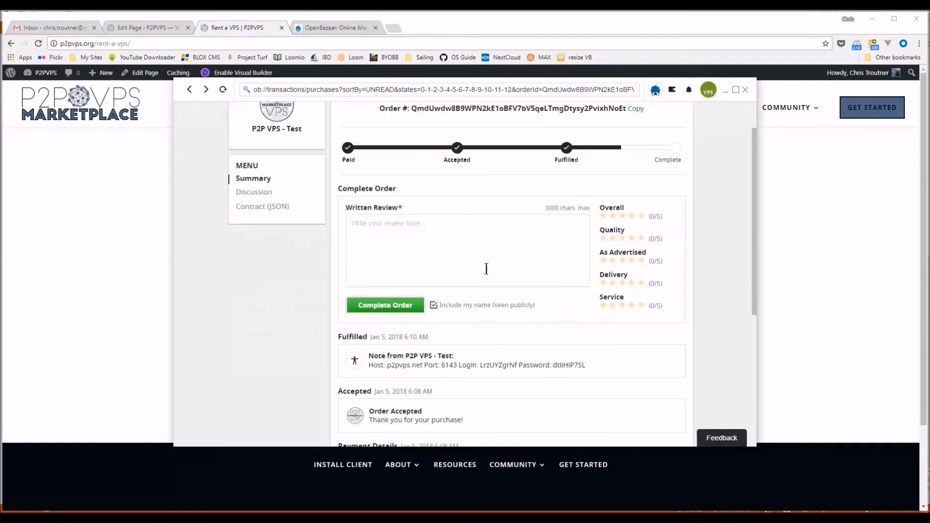
pyautogui.moveTo(523, 232)
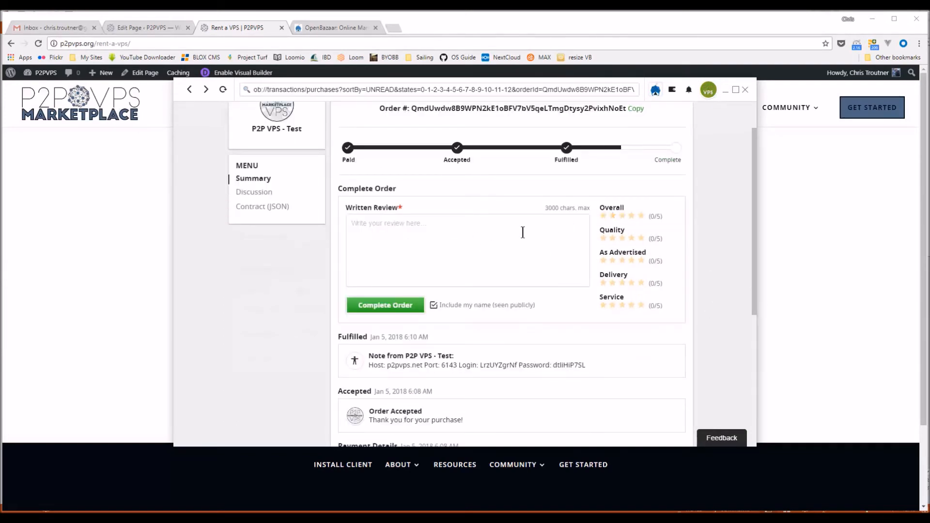
pyautogui.scroll(-3)
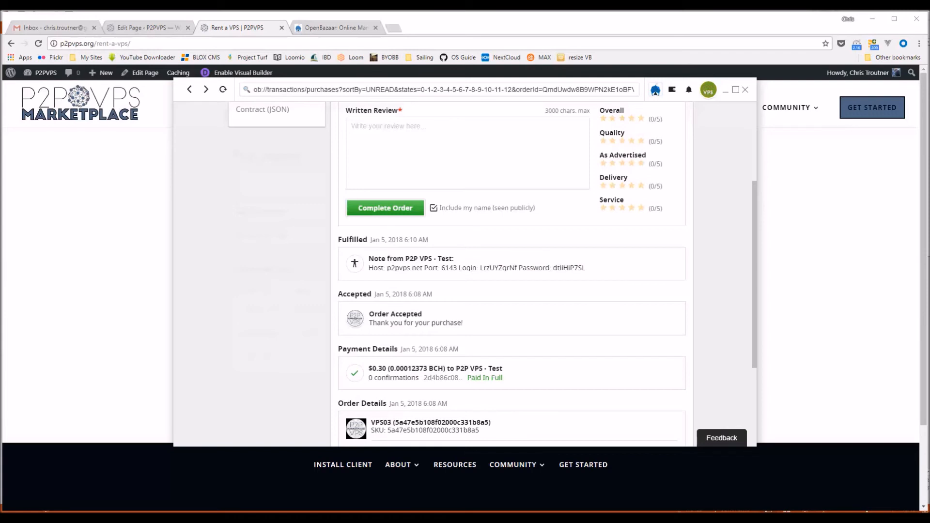
pyautogui.moveTo(687, 353)
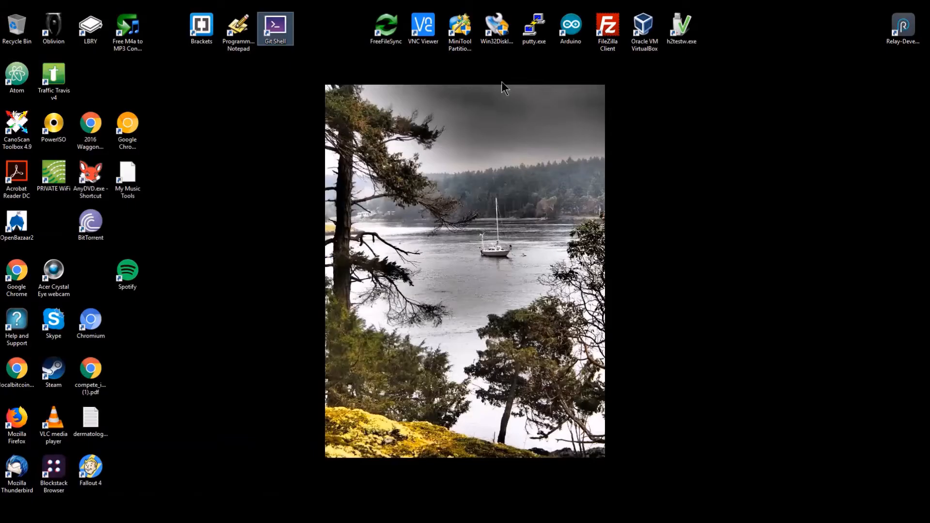
# - Launch PuTTY and open an SSH connection to p2pvps.net on port 6143
pyautogui.doubleClick(533, 28)
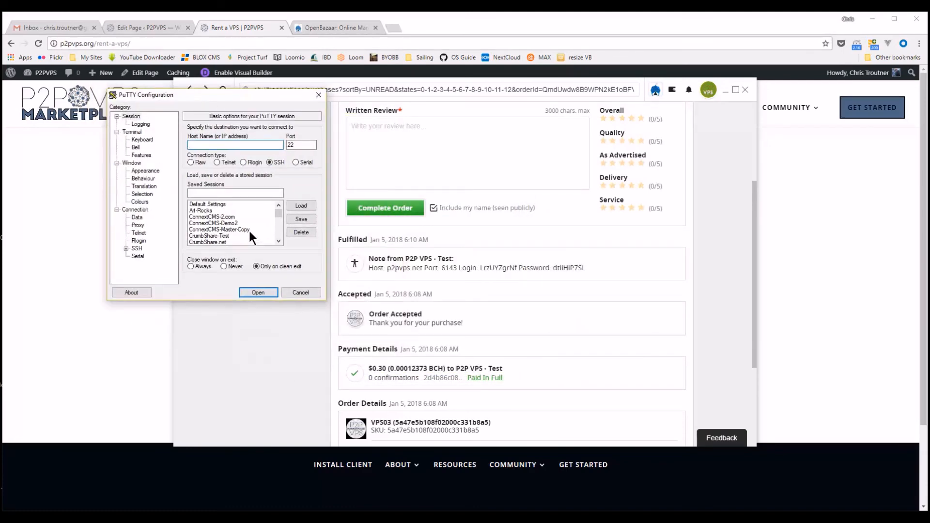
pyautogui.click(212, 216)
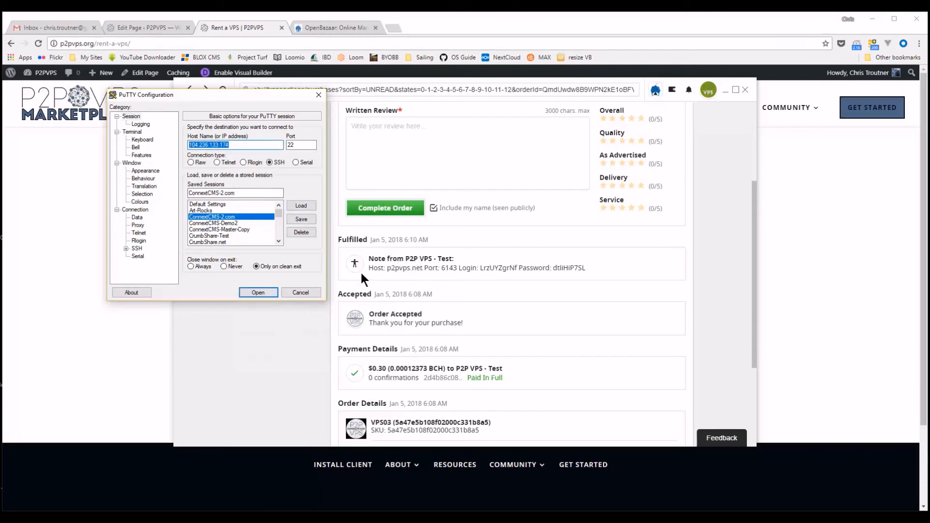
pyautogui.write('p2pvps.net')
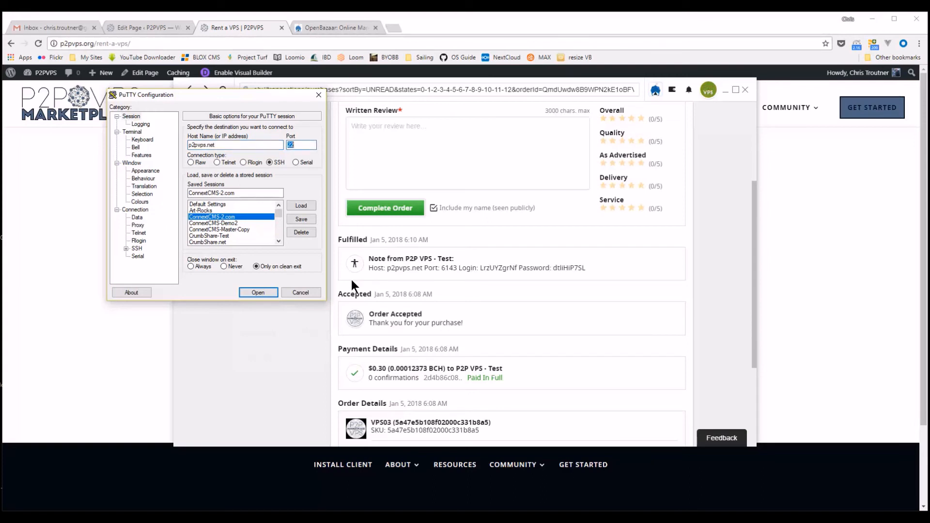
pyautogui.write('6014')
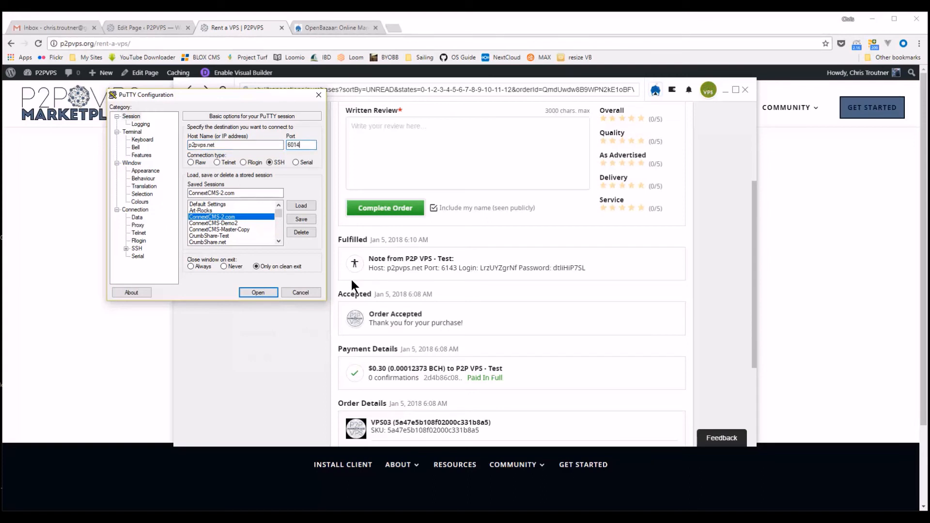
pyautogui.press('BackSpace')
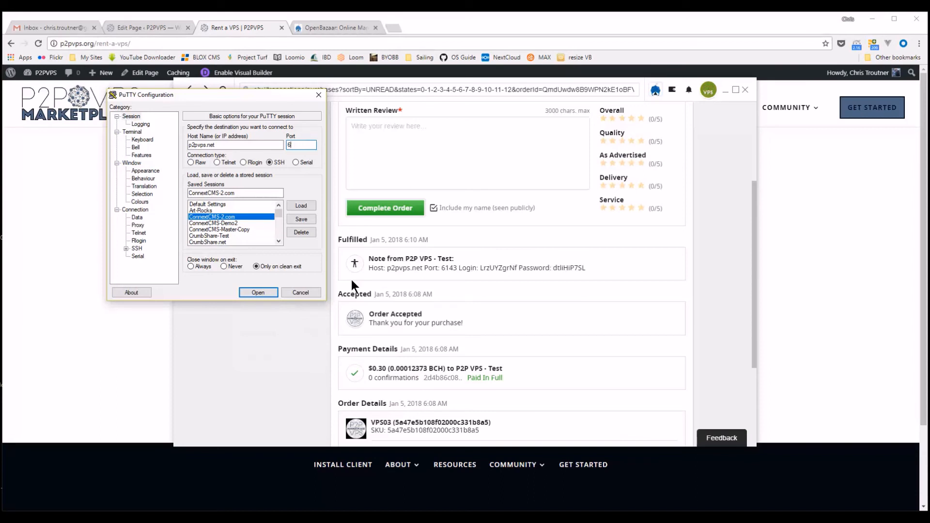
pyautogui.write('143')
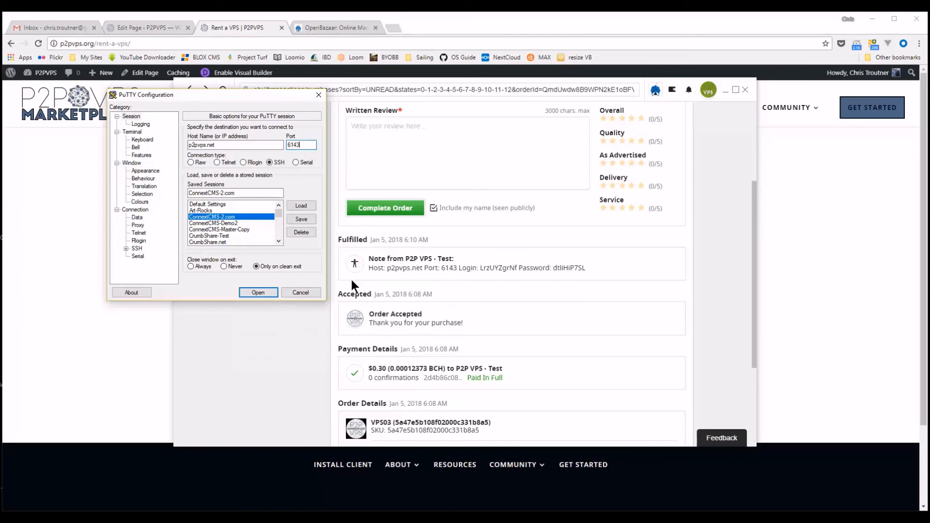
pyautogui.click(258, 292)
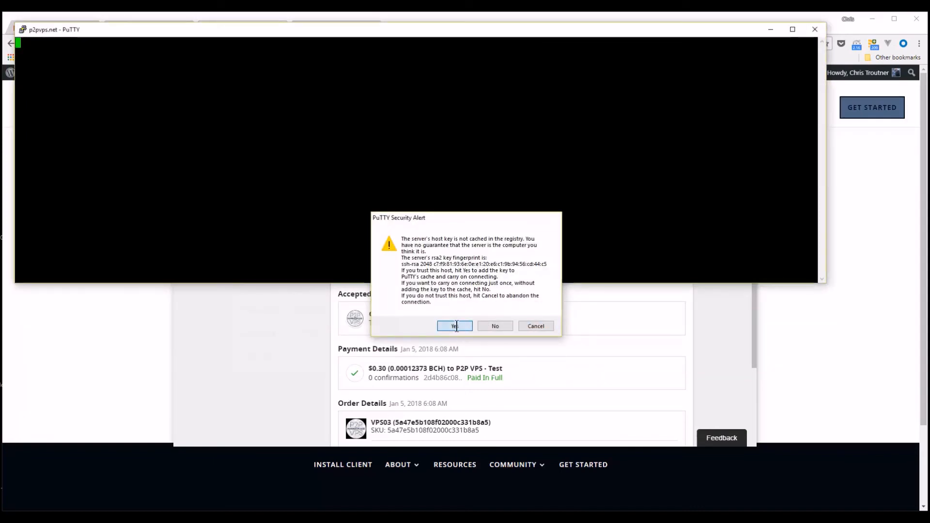
# - Trust the server's host key and select the login and password from the seller's note
pyautogui.click(455, 326)
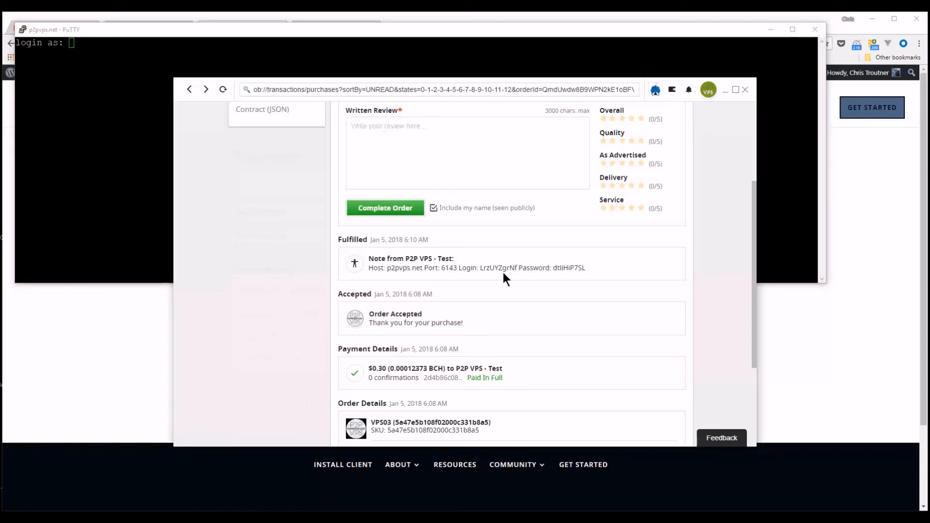
pyautogui.doubleClick(504, 267)
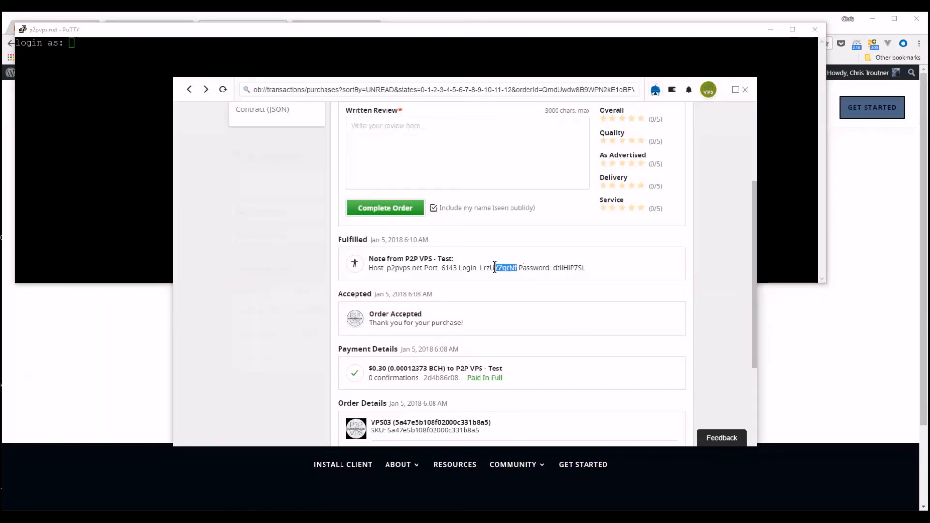
pyautogui.doubleClick(495, 268)
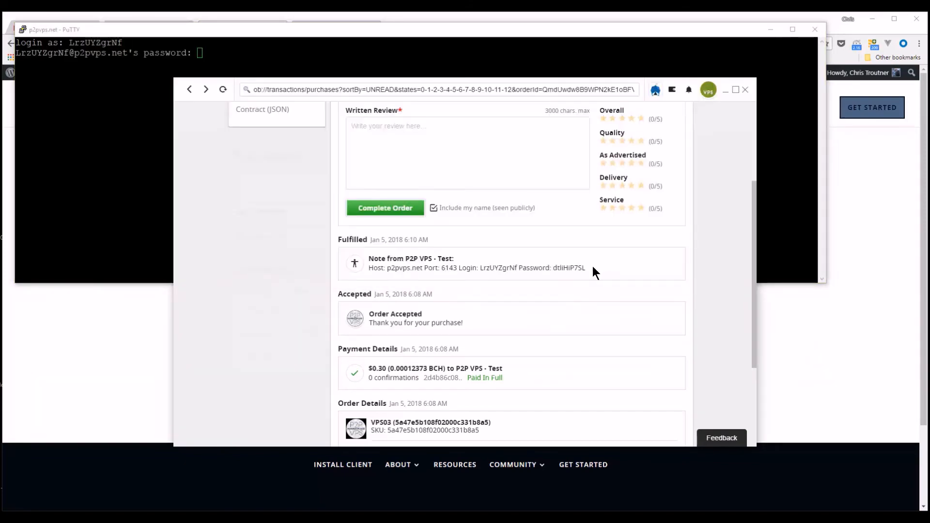
pyautogui.doubleClick(569, 268)
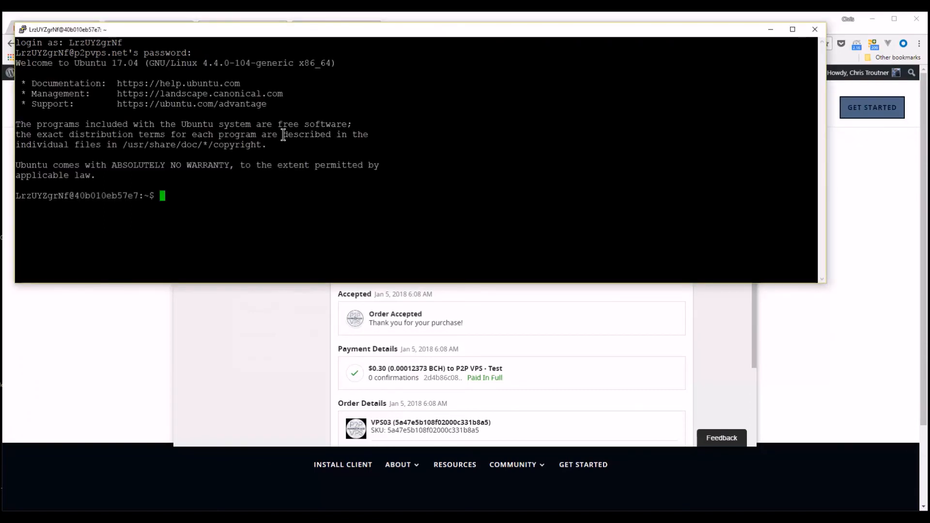
# - Inspect /media/storage (only lost+found), return to /media, and confirm Node v8.9.3
pyautogui.write('ls')
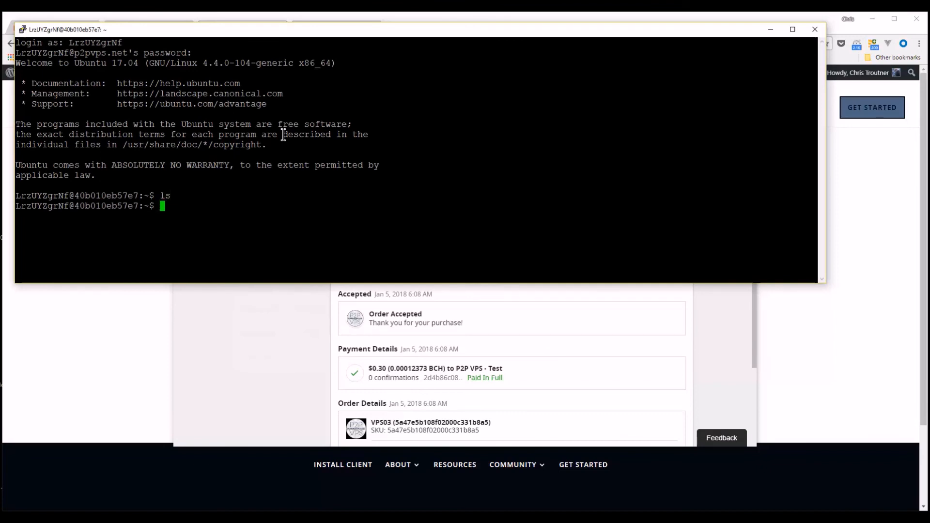
pyautogui.write('cd /')
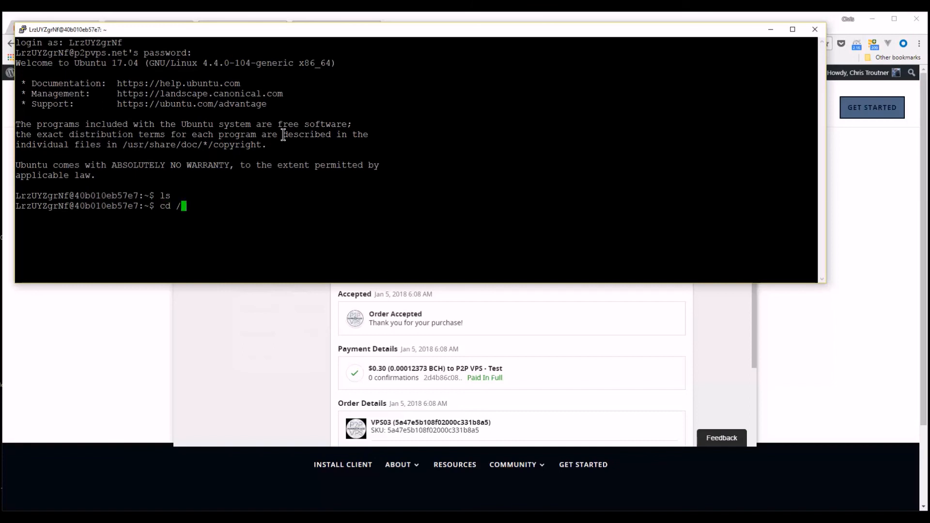
pyautogui.write('media/storage/')
pyautogui.write('ls')
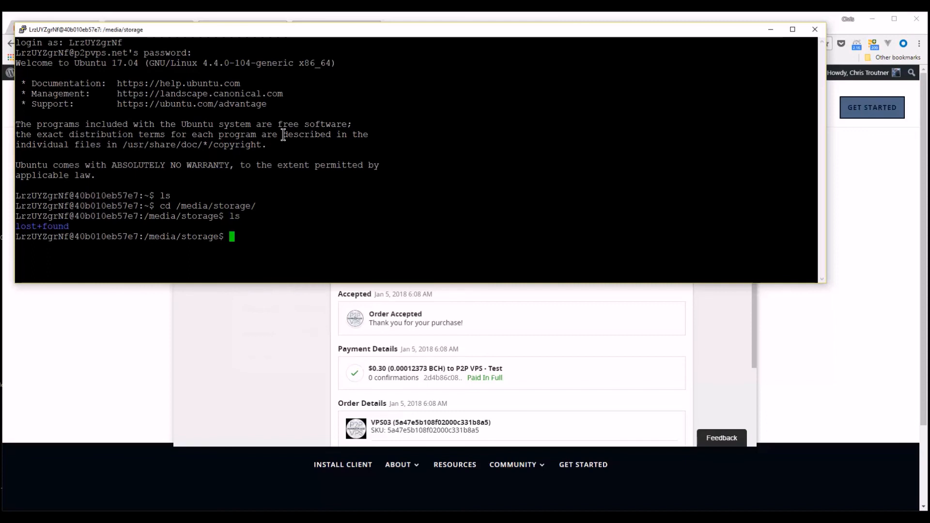
pyautogui.write('cd ..')
pyautogui.write('ls')
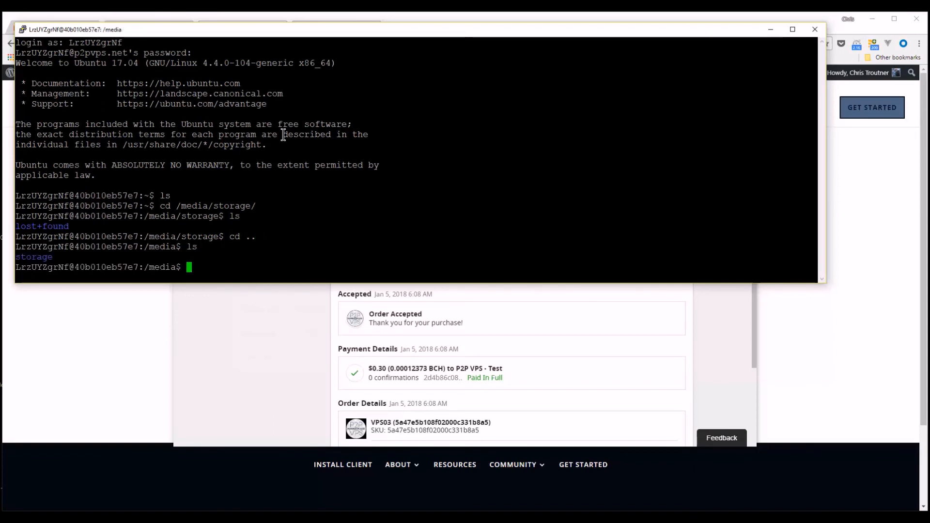
pyautogui.write('node -v')
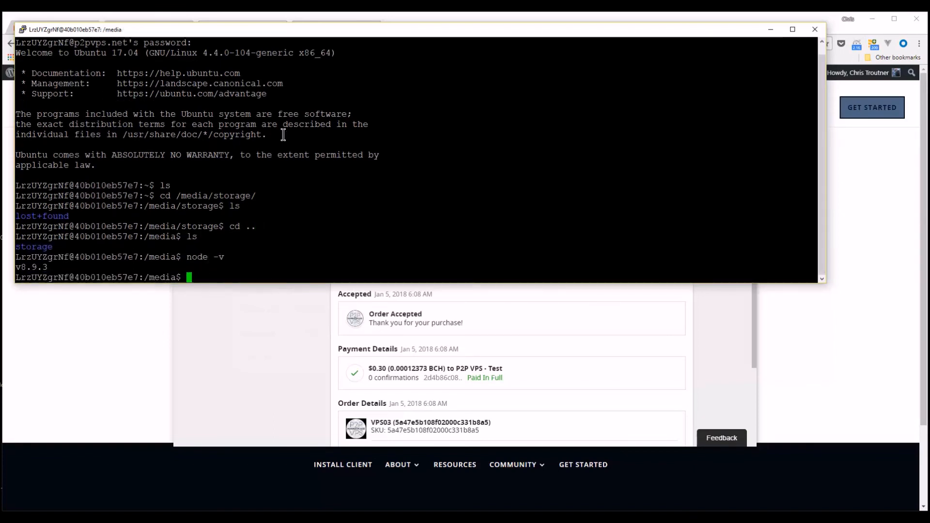
pyautogui.write('npm-v')
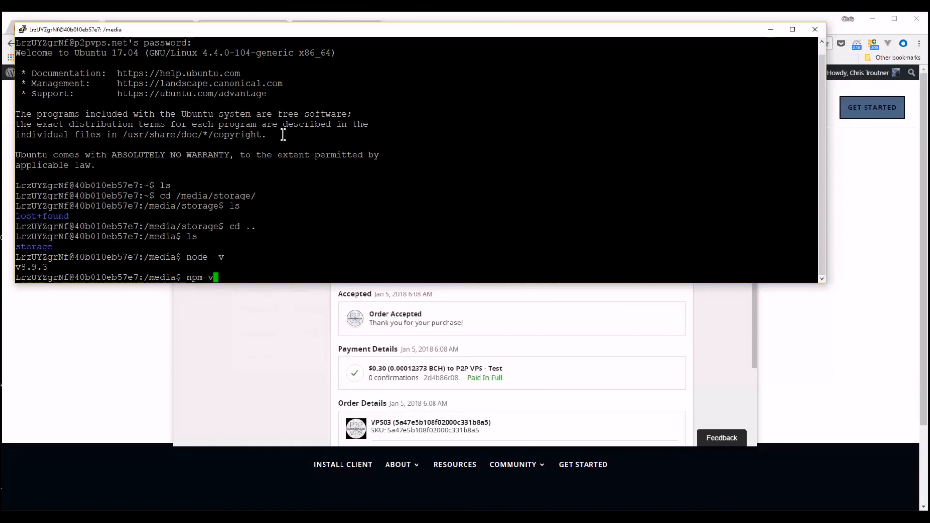